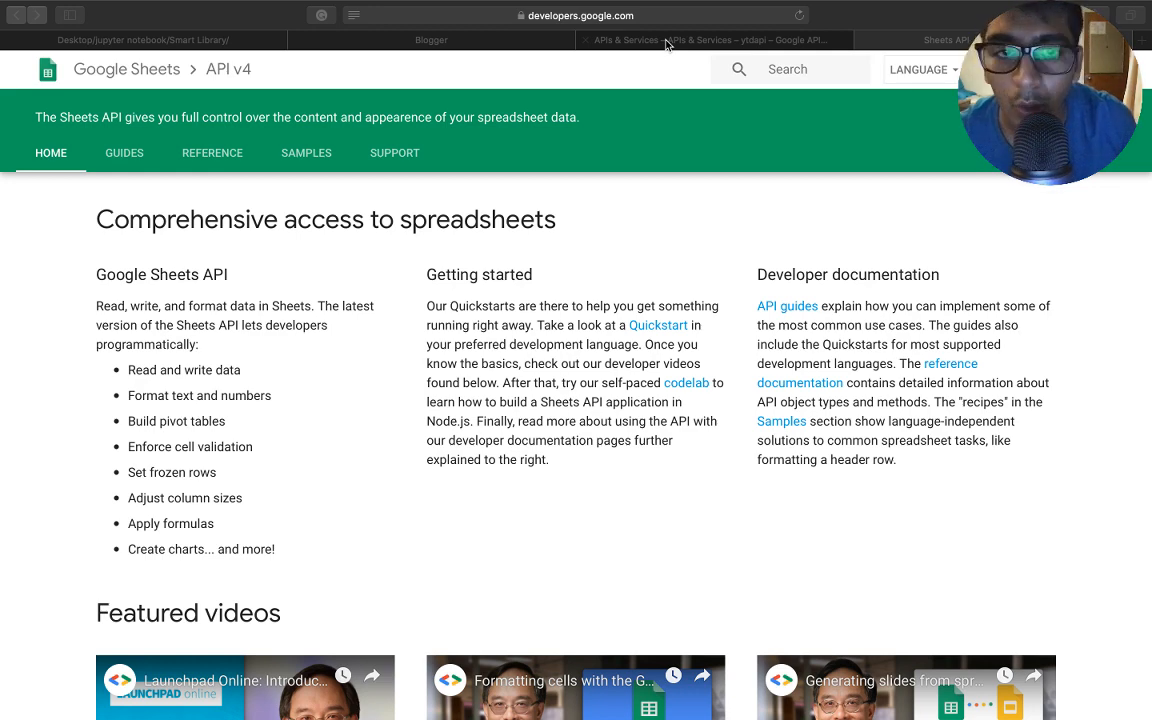
# Switch to the ytdapi APIs & Services dashboard browser tab.
pyautogui.click(700, 40)
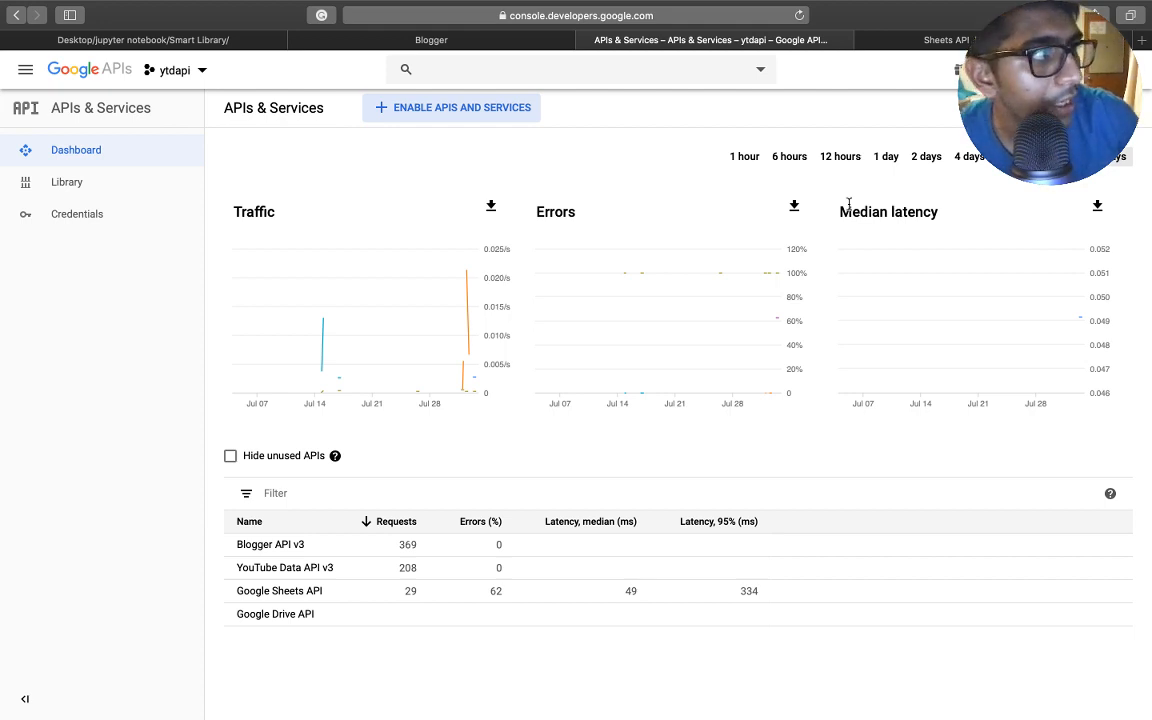
pyautogui.moveTo(472, 183)
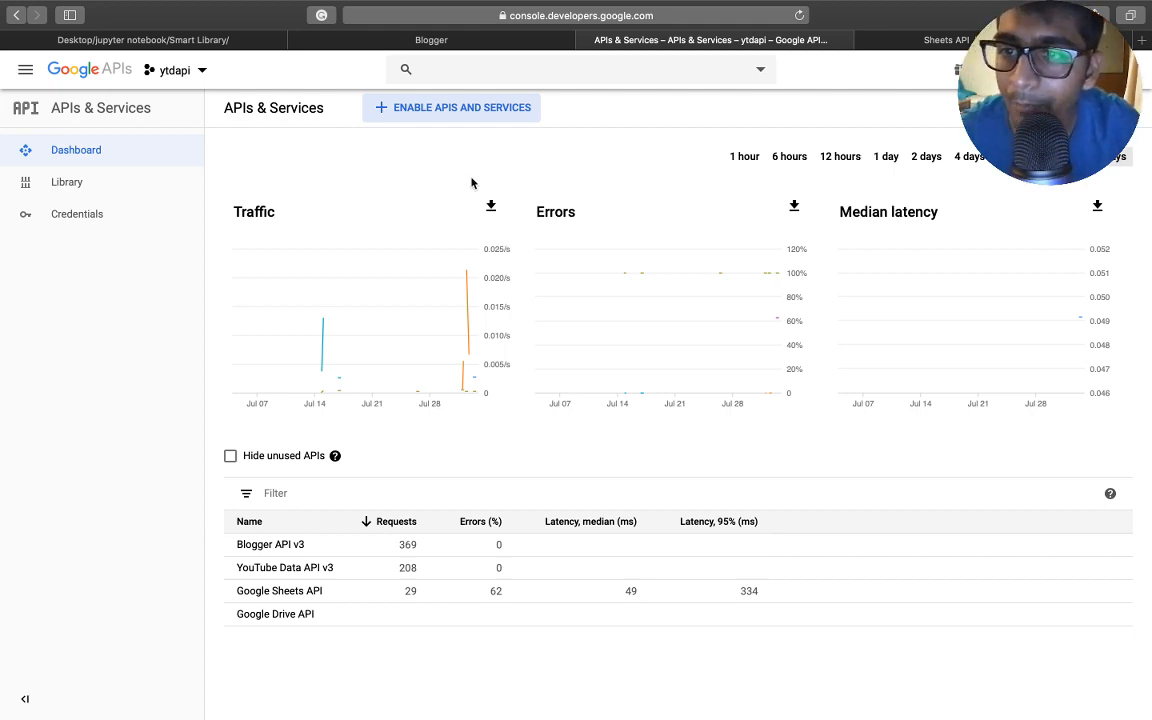
pyautogui.moveTo(67, 182)
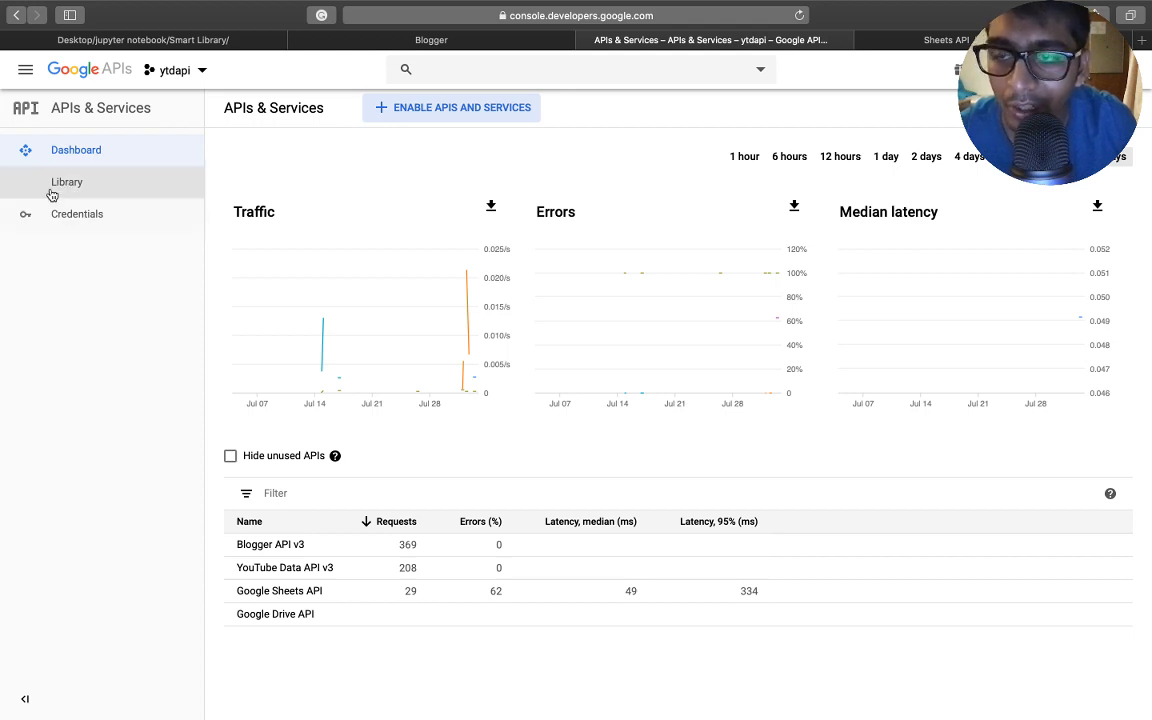
pyautogui.moveTo(68, 182)
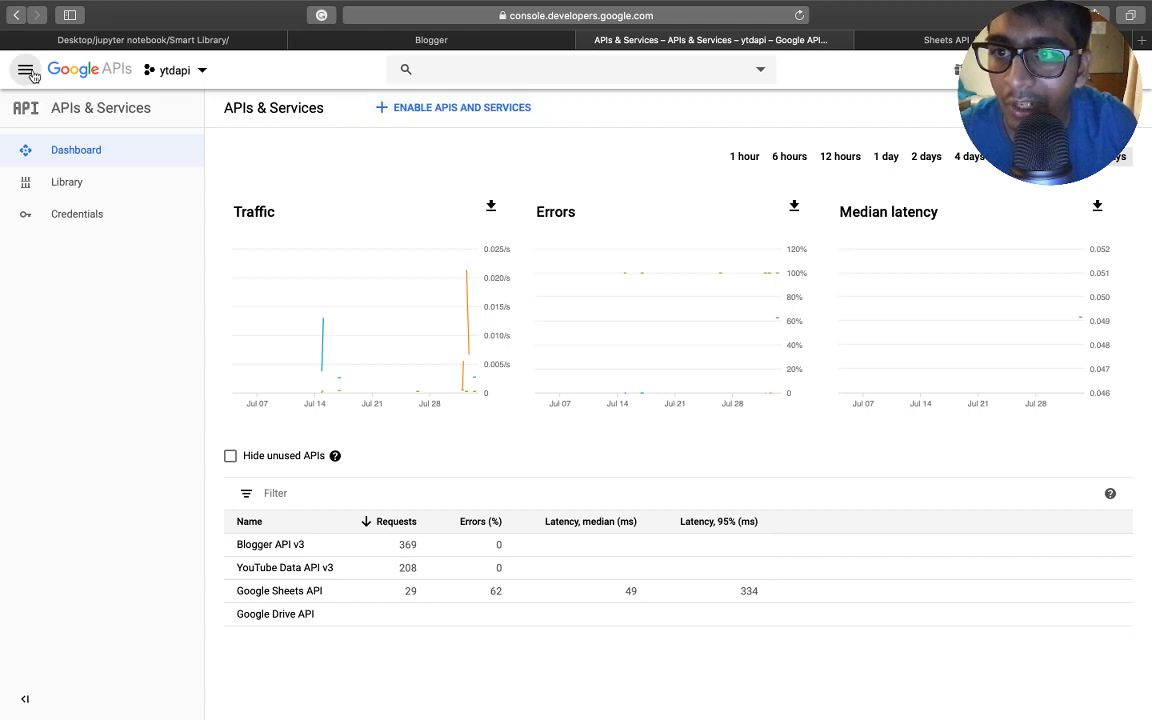
# Open the API Library from the APIs & Services sidebar.
pyautogui.click(26, 69)
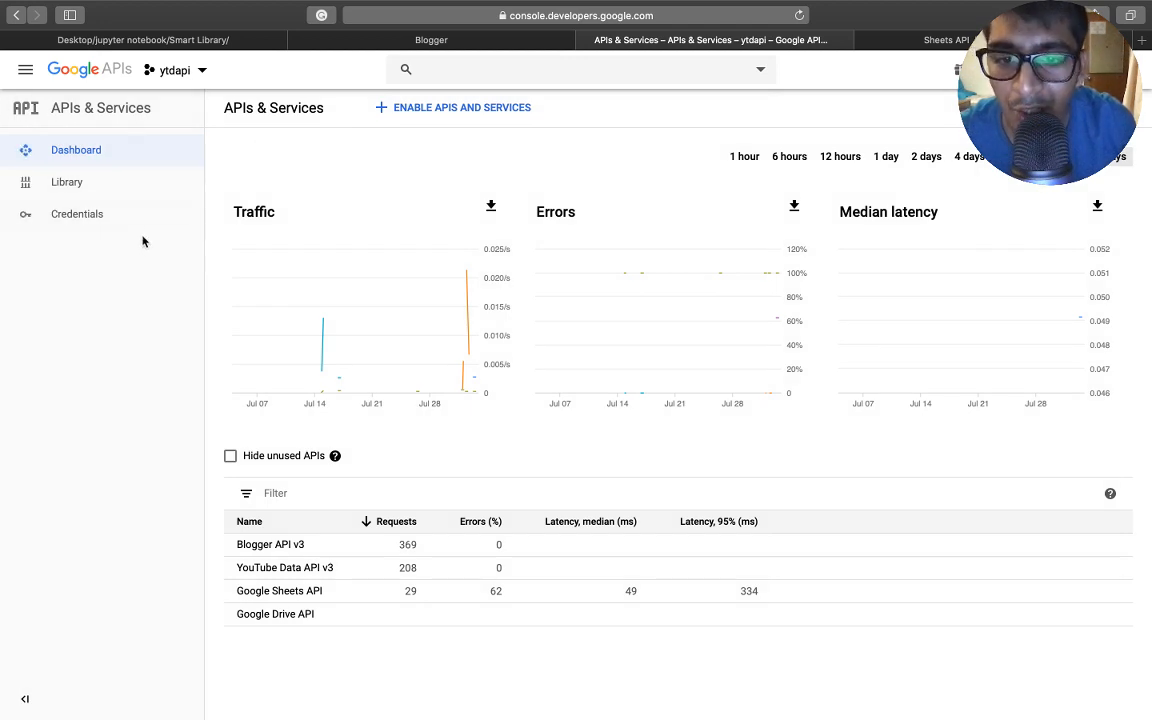
pyautogui.moveTo(116, 220)
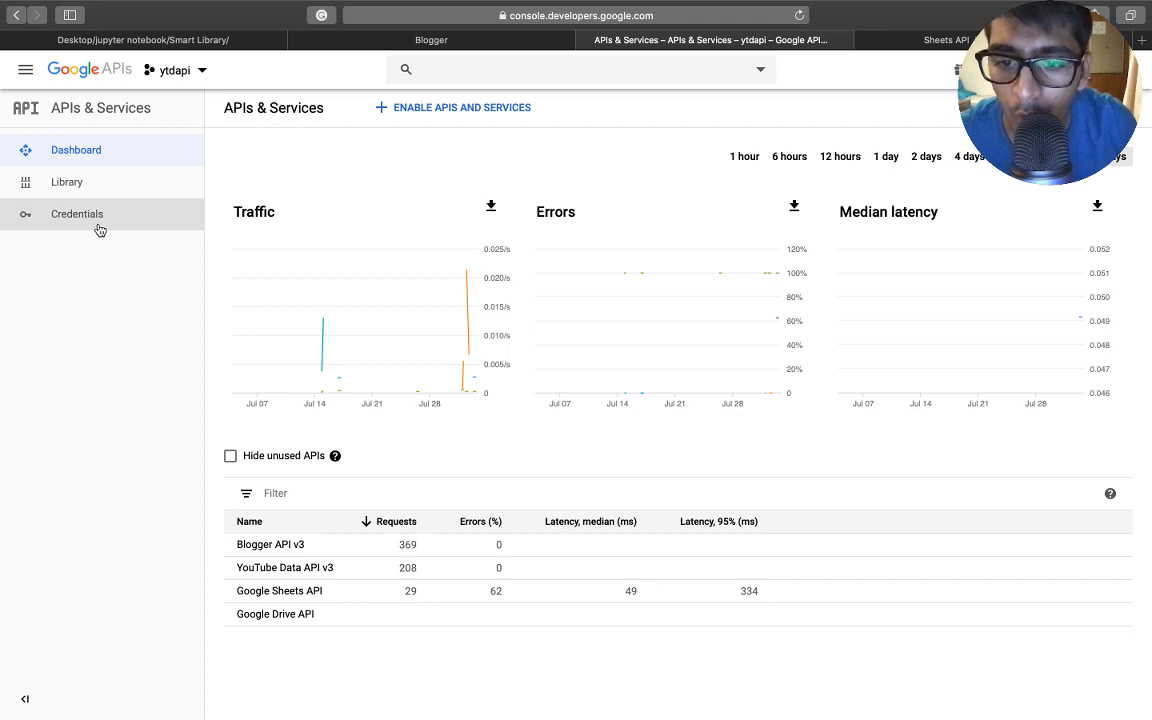
pyautogui.moveTo(67, 182)
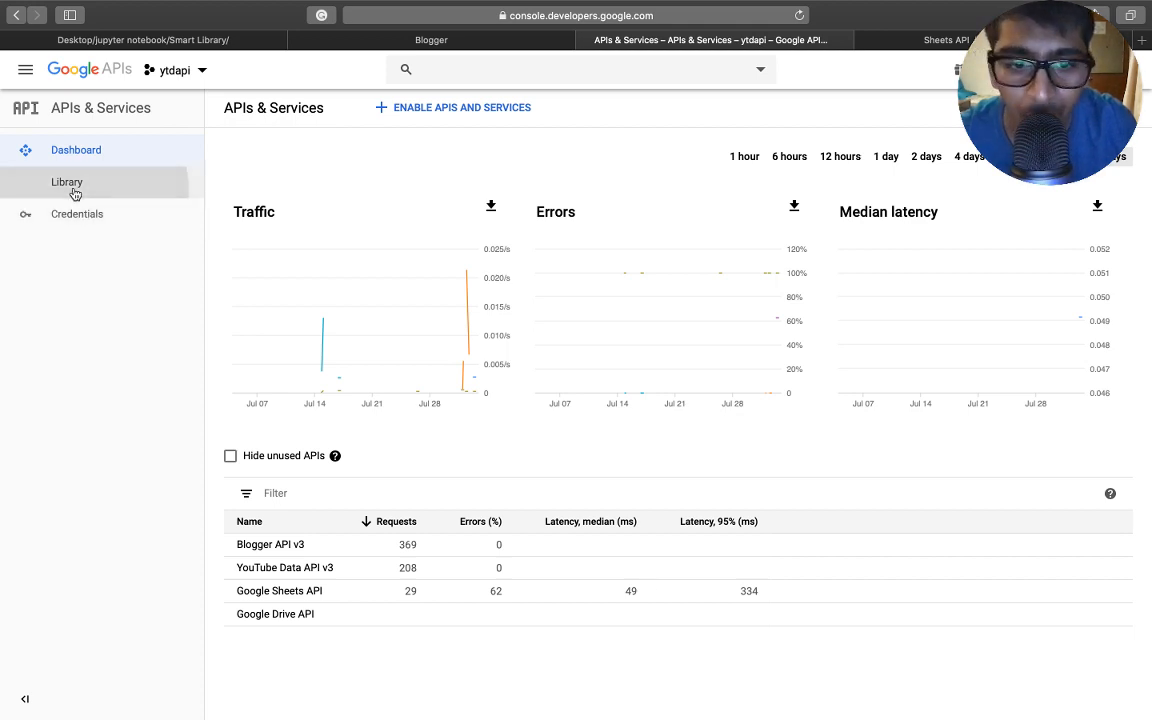
pyautogui.click(67, 182)
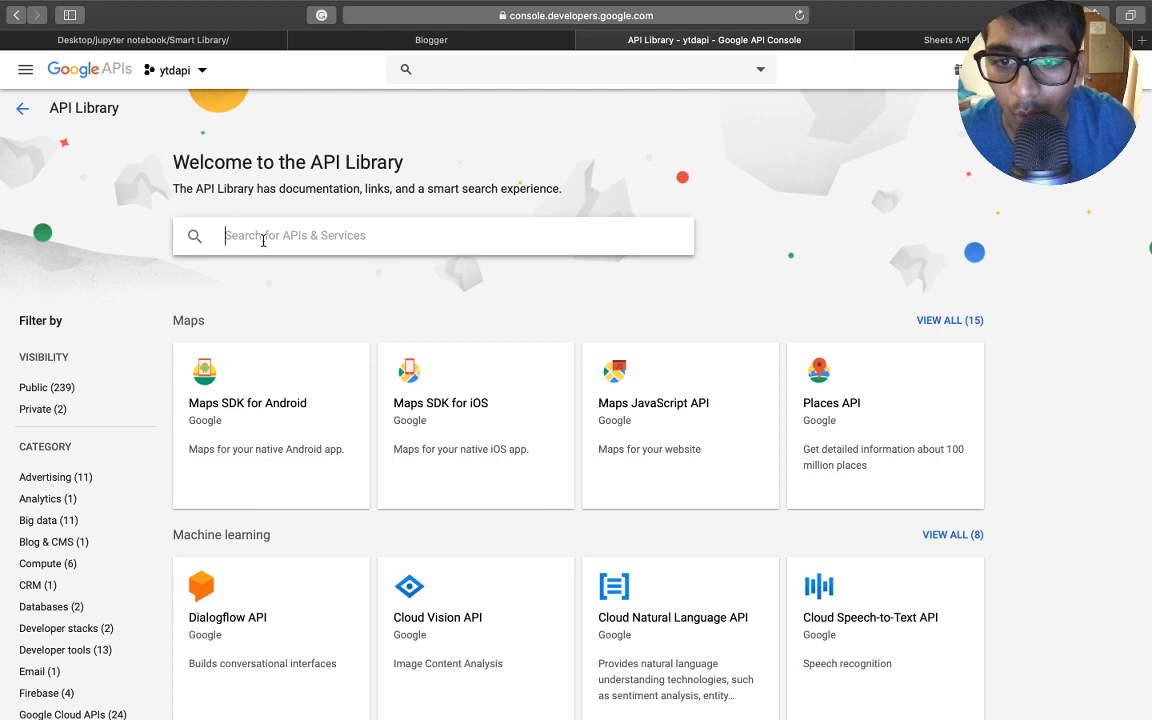
# Scroll the library to the G Suite section and find the Google Sheets API.
pyautogui.scroll(-3)
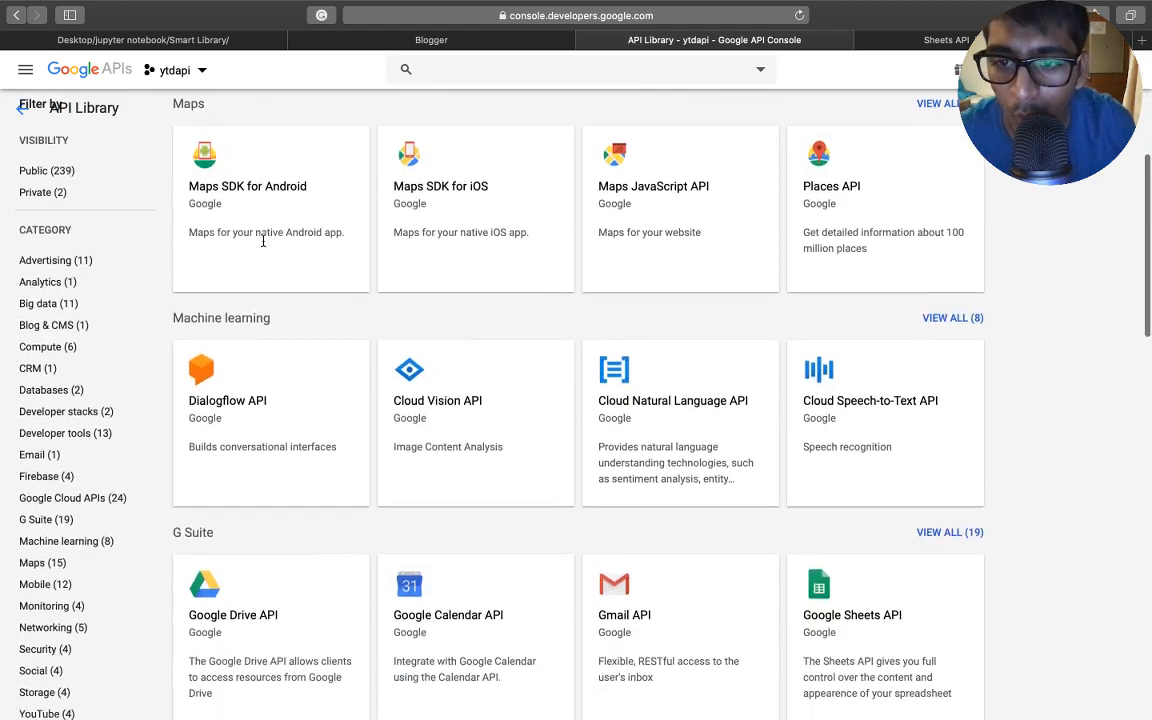
pyautogui.scroll(-3)
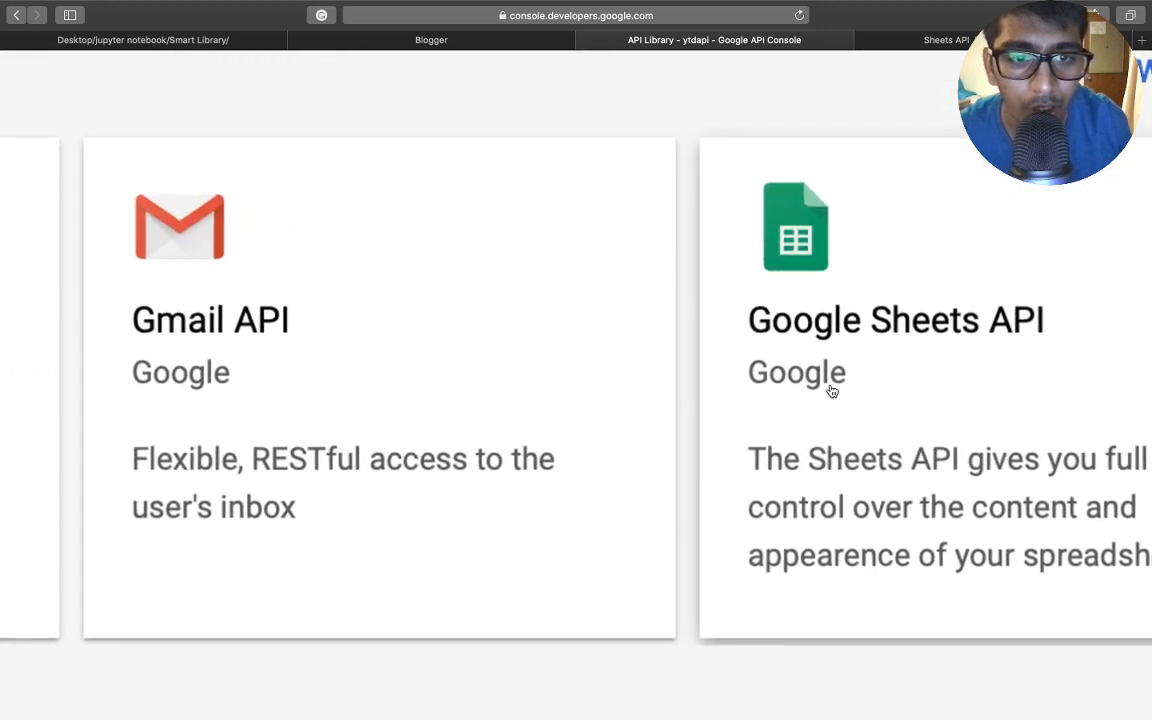
pyautogui.hscroll(3)
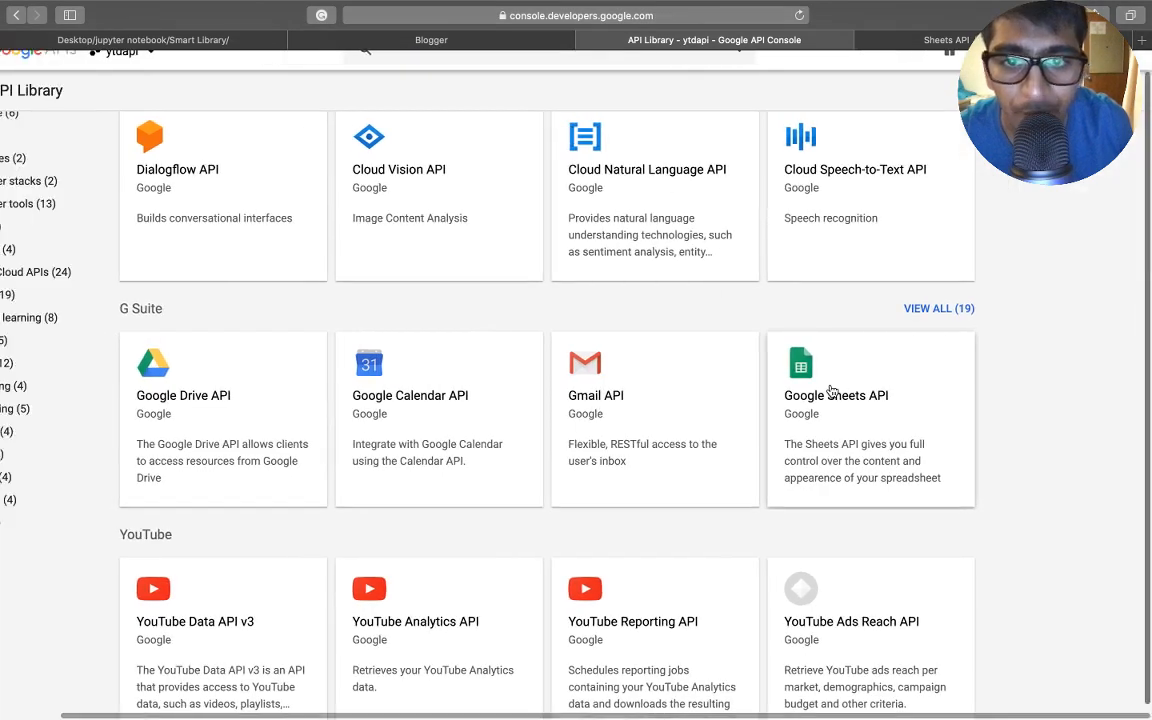
pyautogui.scroll(3)
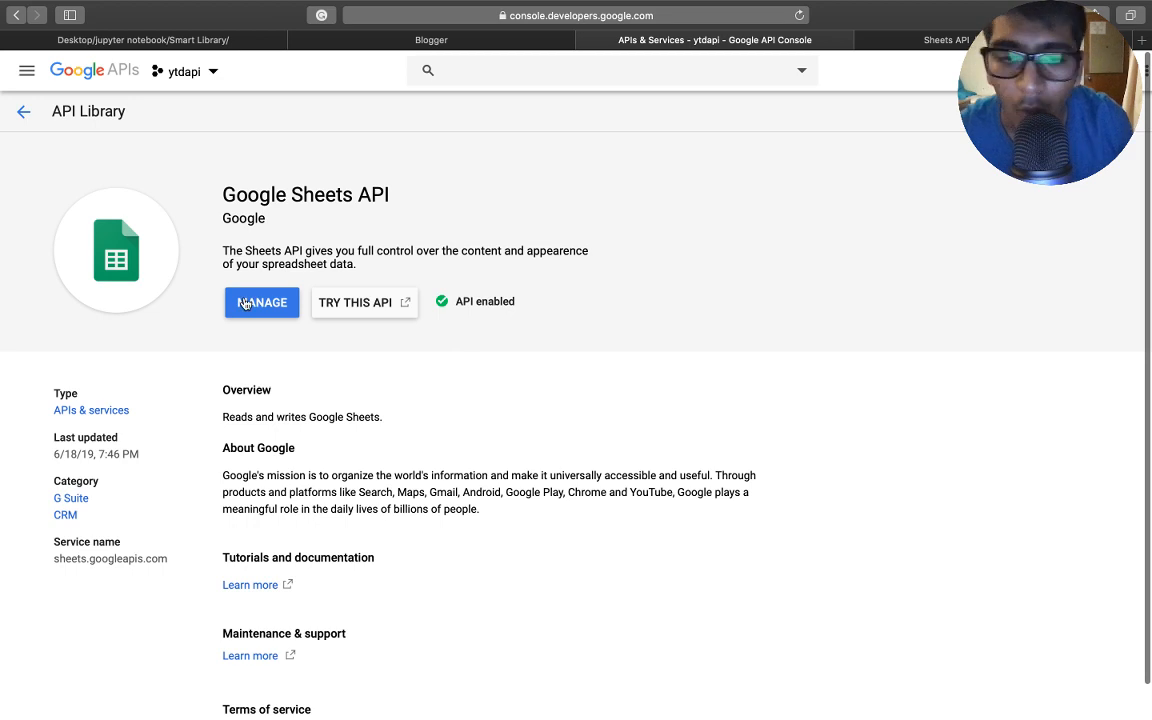
pyautogui.moveTo(27, 70)
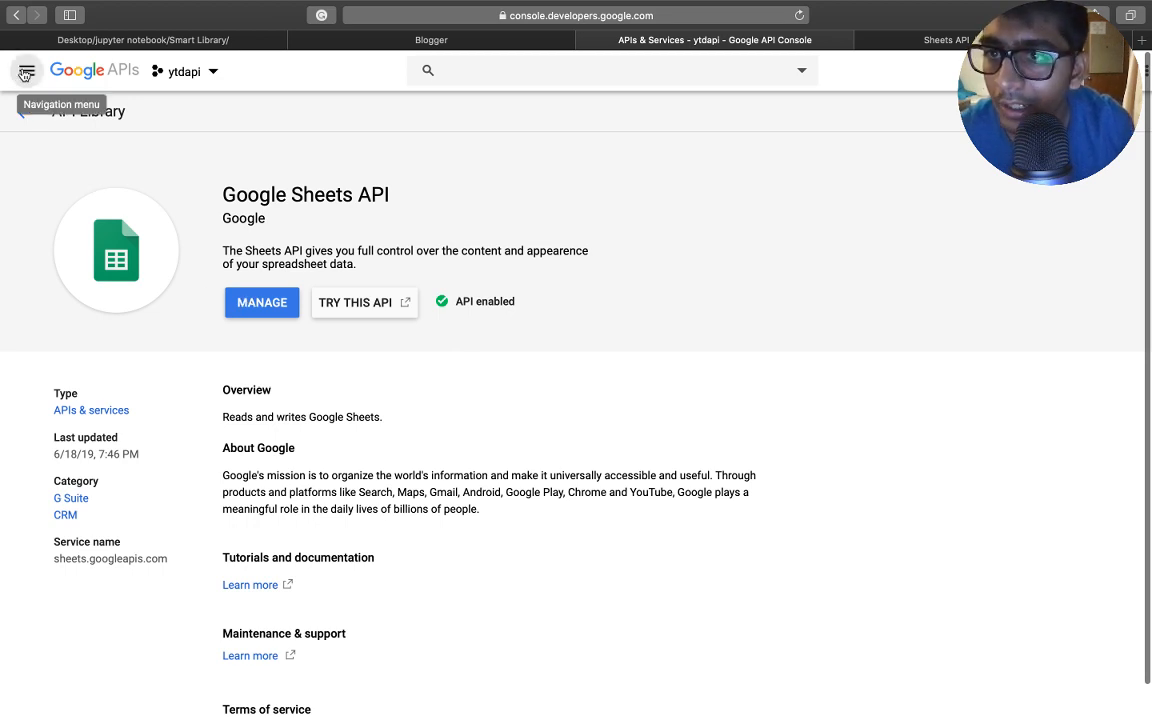
# Go to APIs & Services Credentials through the navigation menu.
pyautogui.click(27, 70)
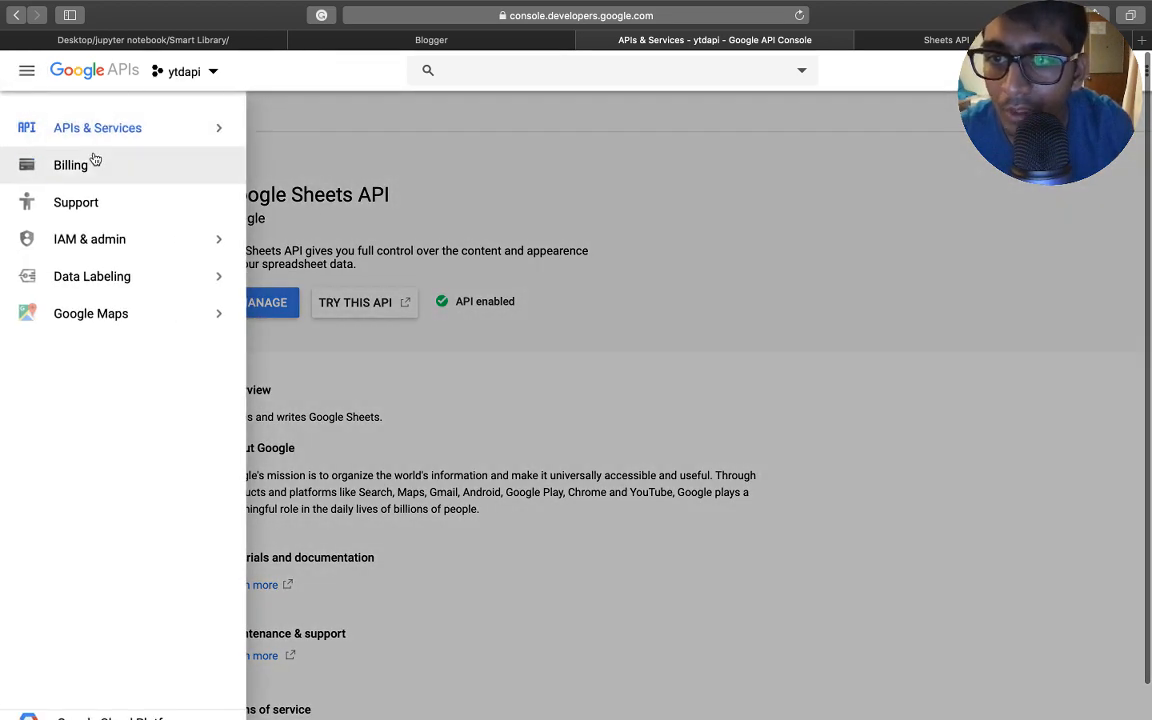
pyautogui.click(97, 127)
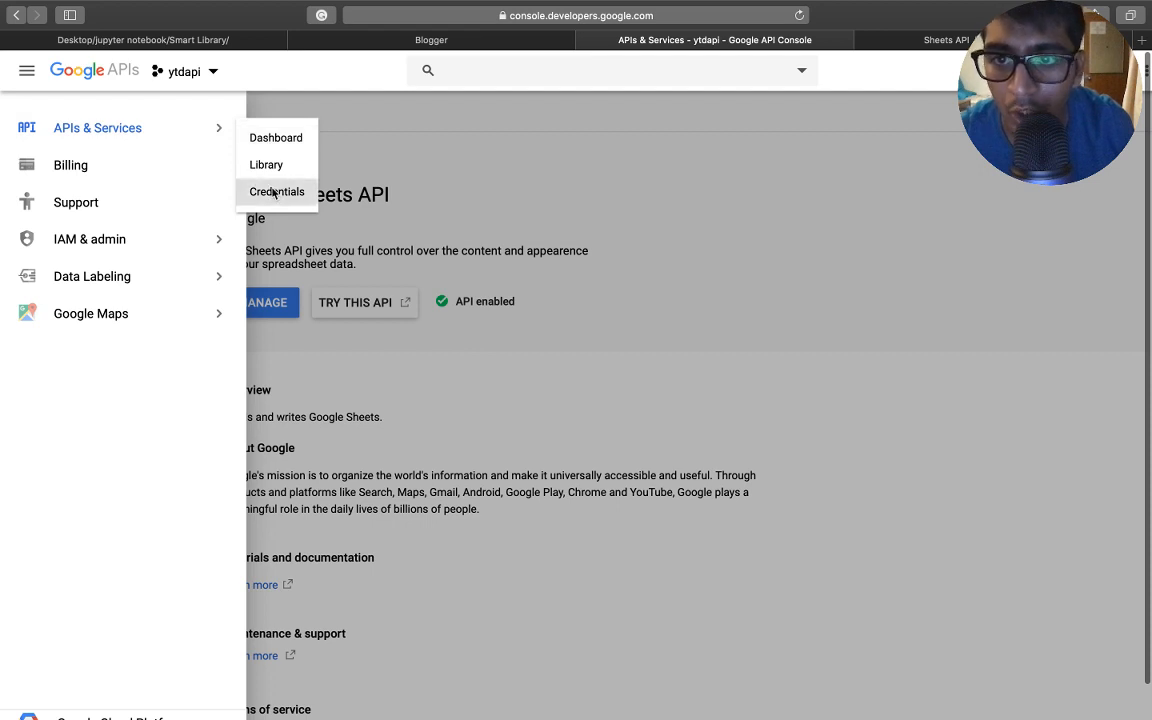
pyautogui.click(276, 191)
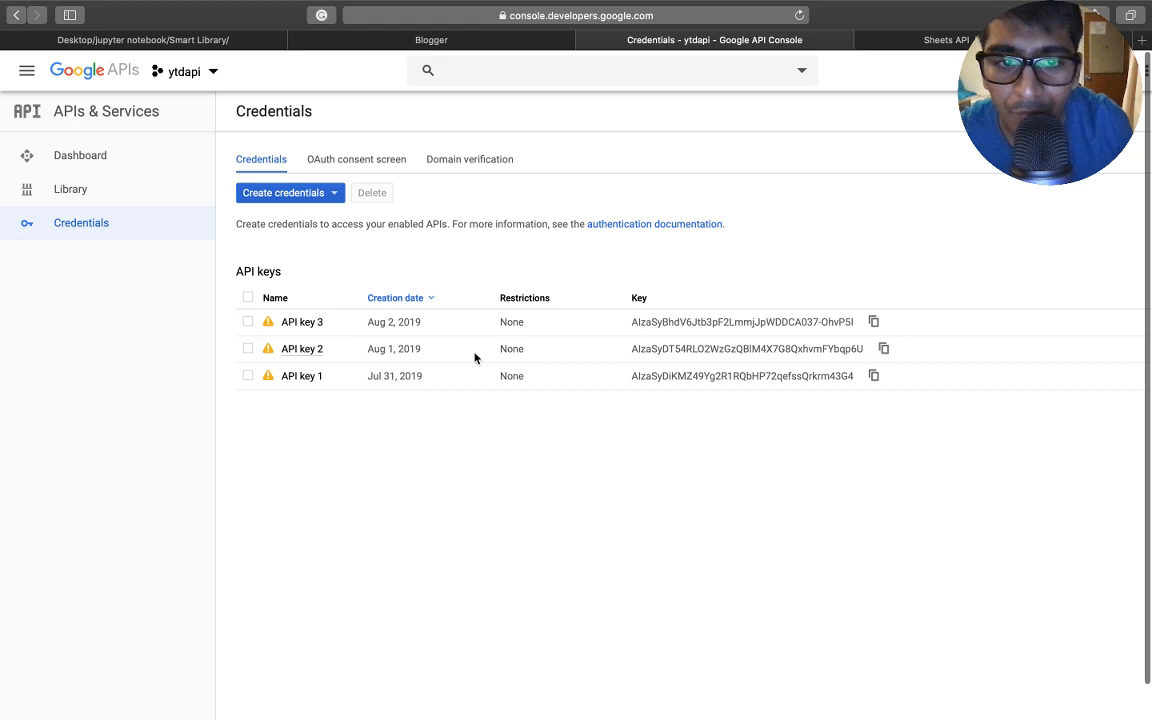
# Delete API key 3, confirming with DELETE.
pyautogui.click(248, 321)
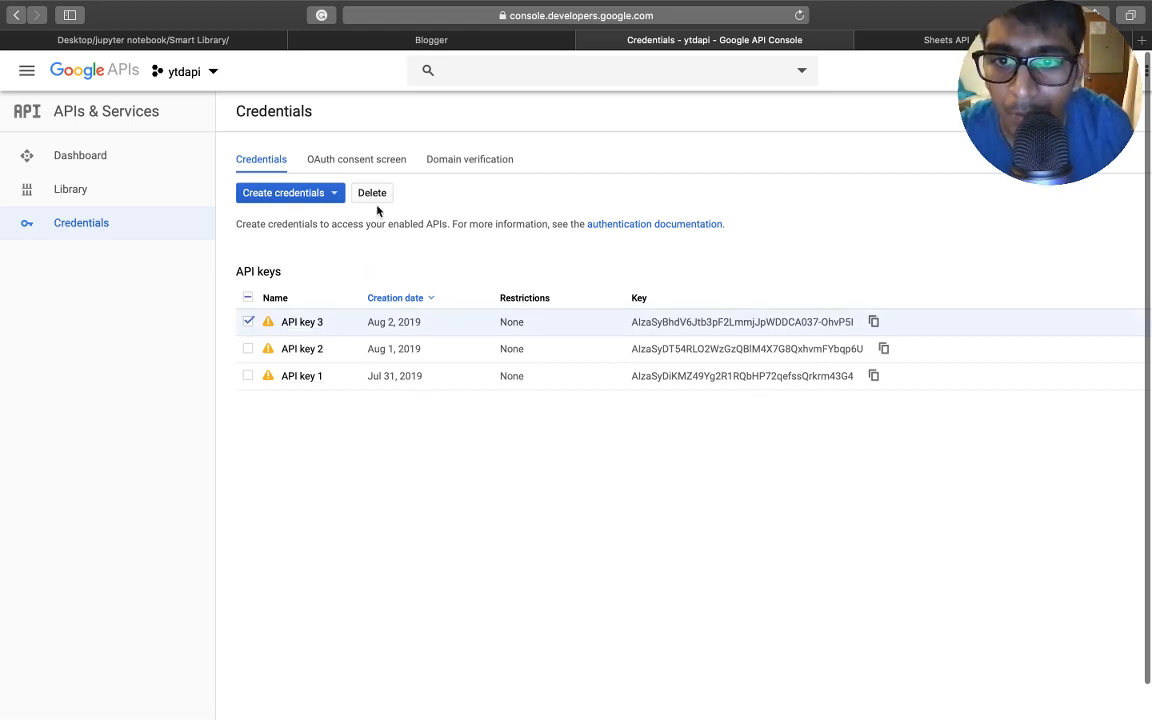
pyautogui.click(371, 192)
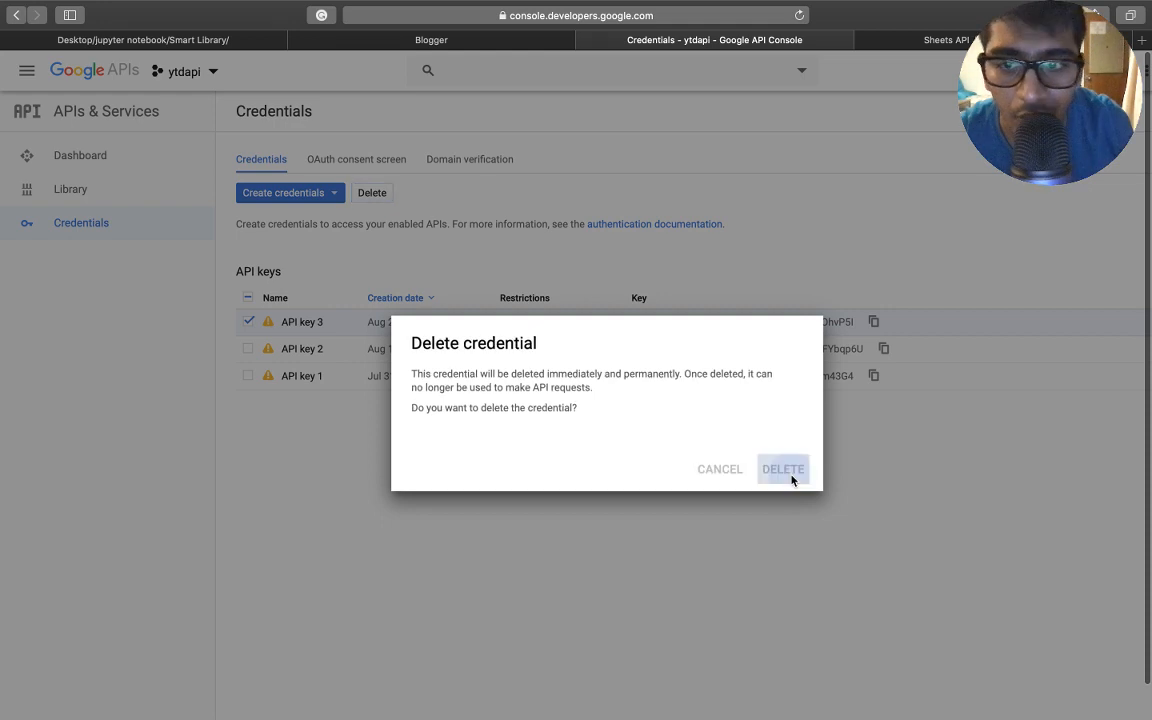
pyautogui.click(782, 469)
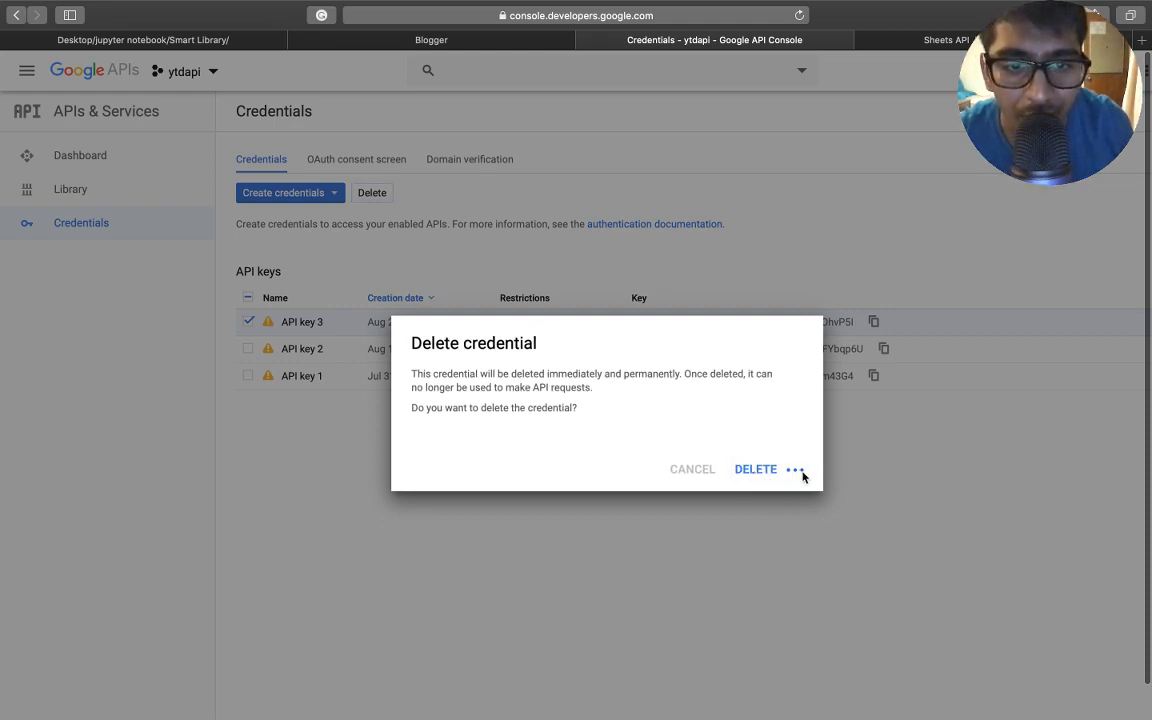
pyautogui.click(755, 469)
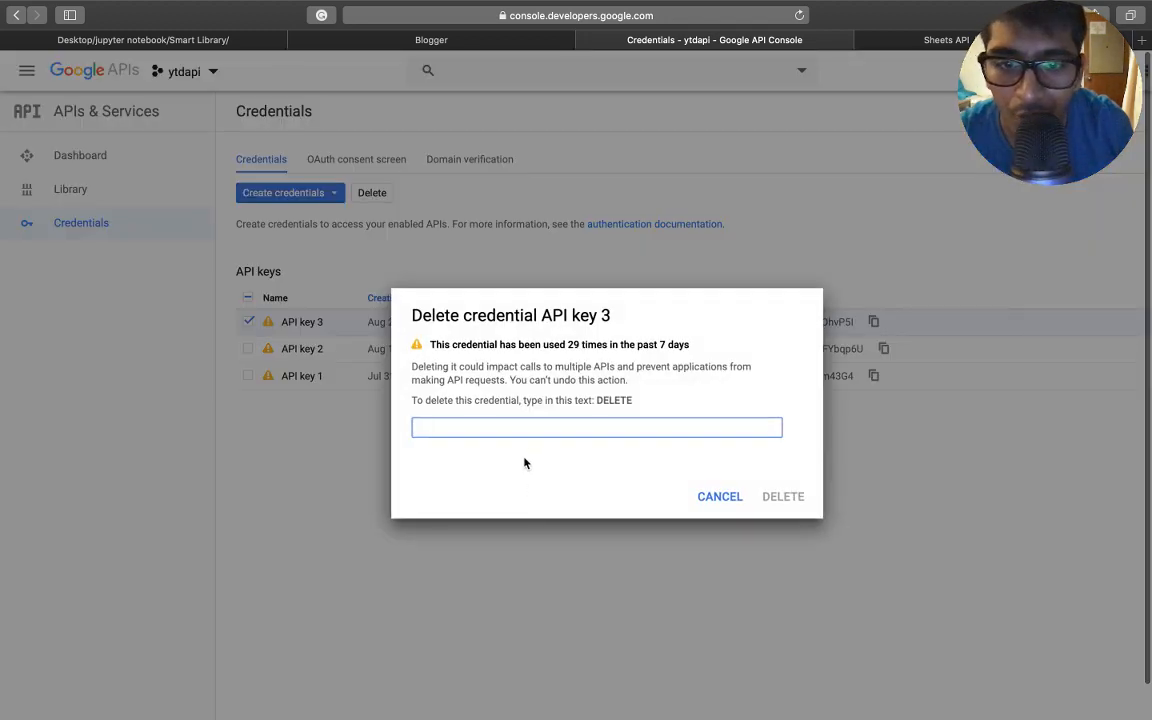
pyautogui.write('DE')
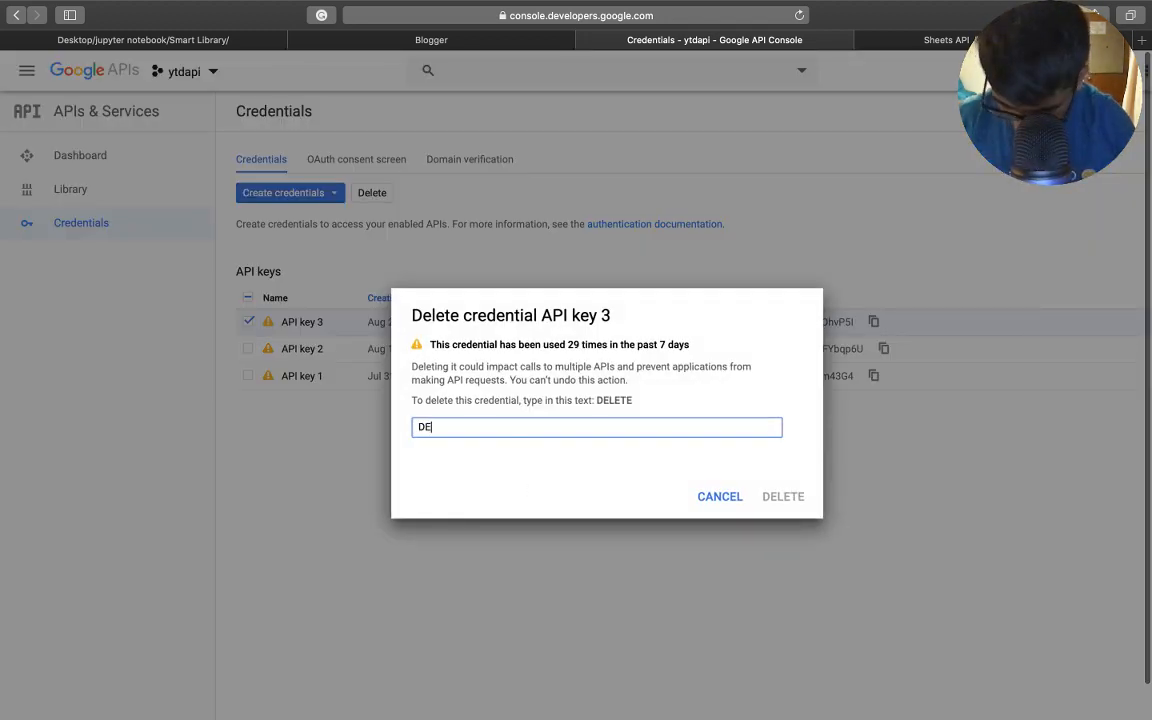
pyautogui.write('LETE')
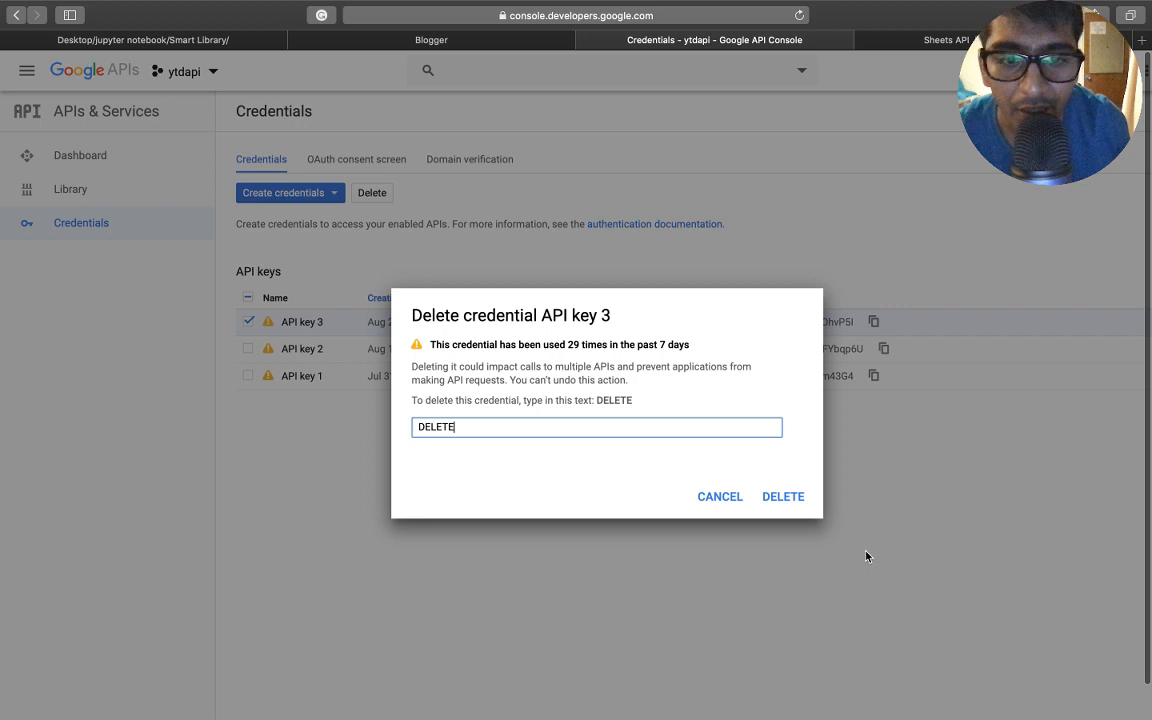
pyautogui.click(783, 496)
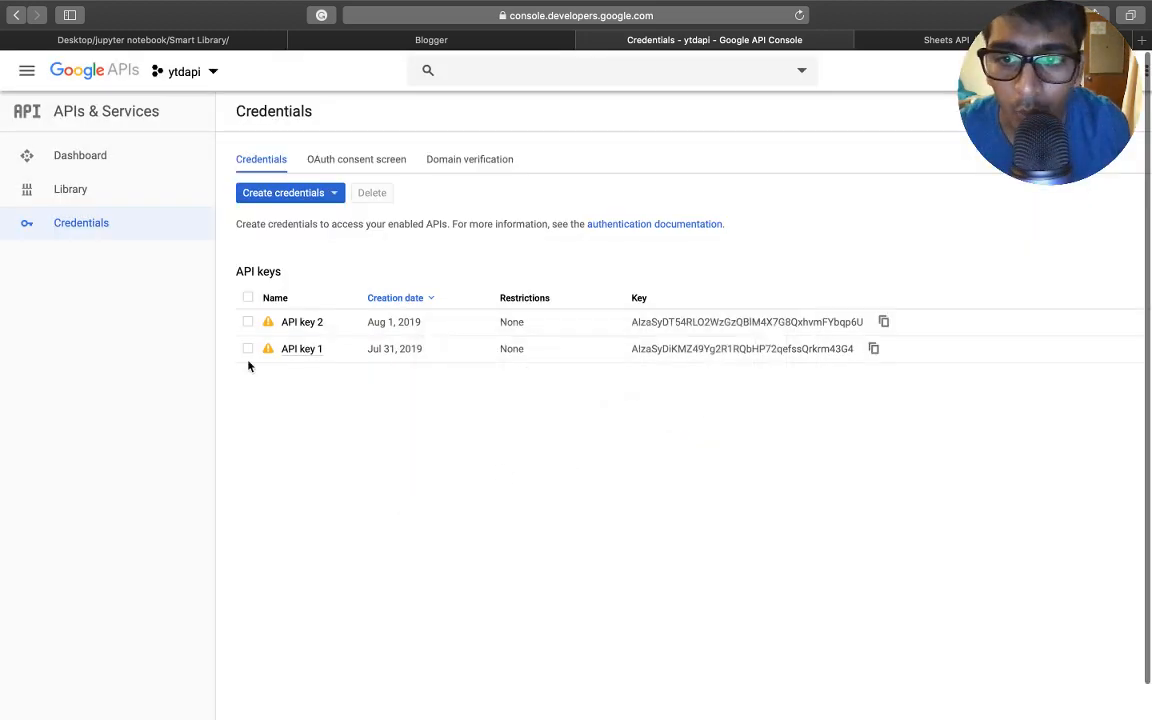
# Select the two remaining API keys and delete them, confirming with DELETE.
pyautogui.click(248, 297)
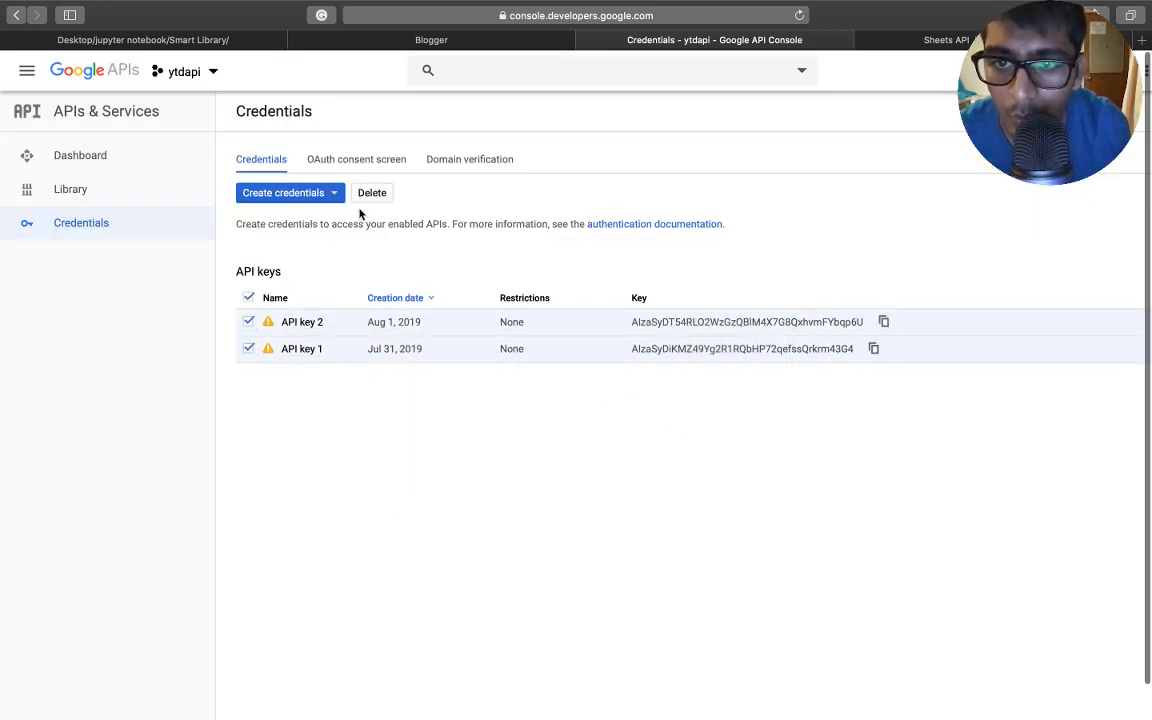
pyautogui.moveTo(805, 490)
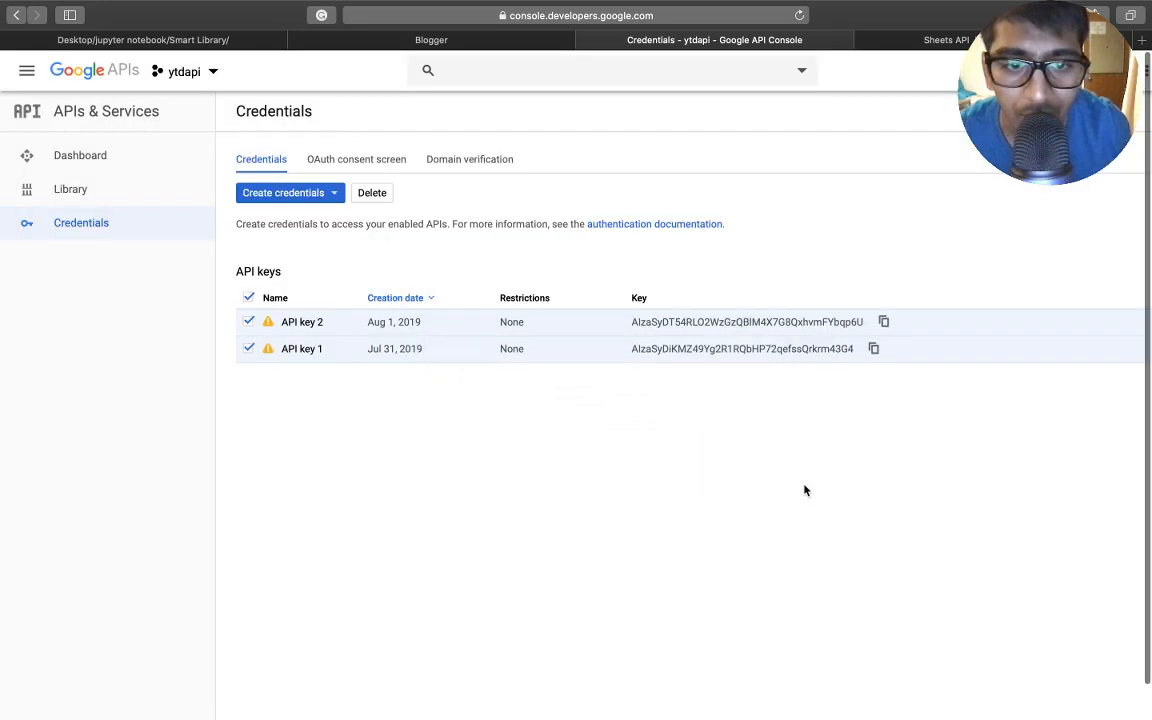
pyautogui.click(371, 192)
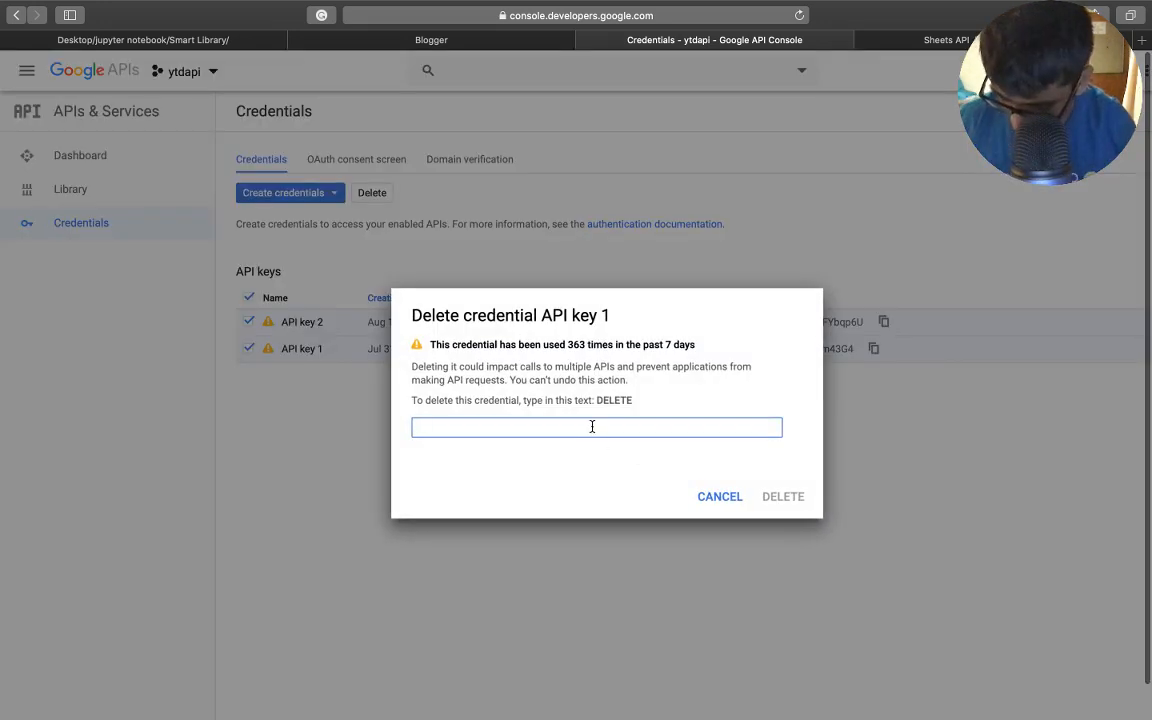
pyautogui.write('DELETE')
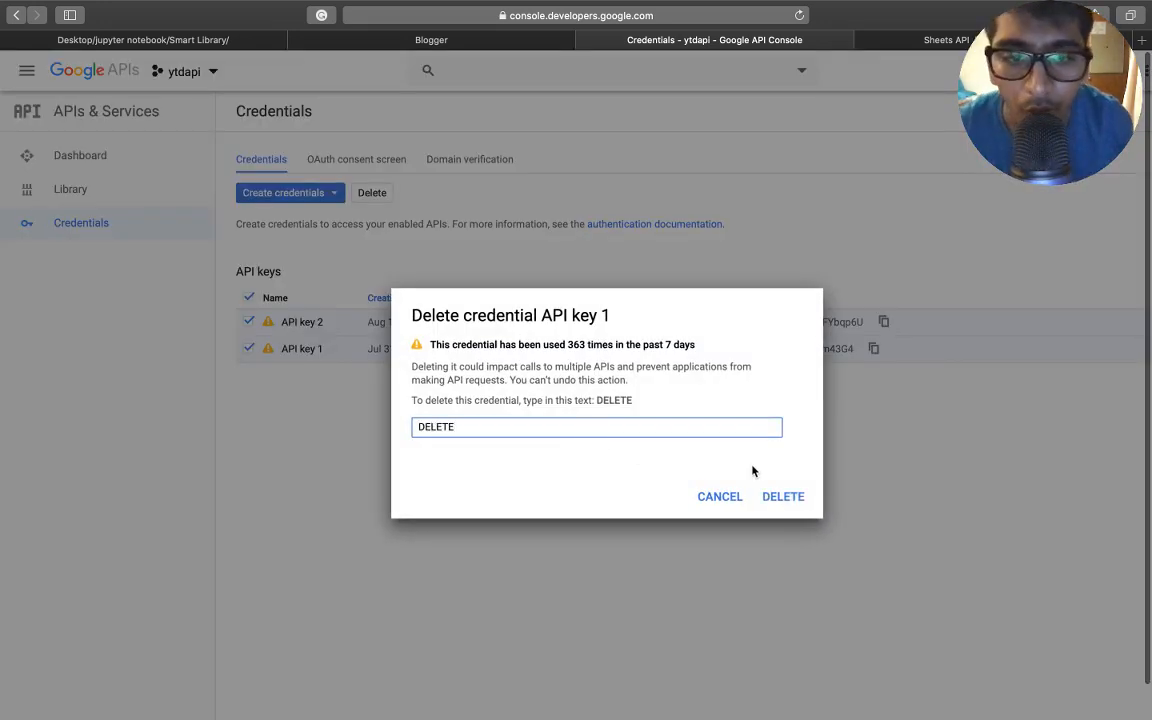
pyautogui.click(783, 496)
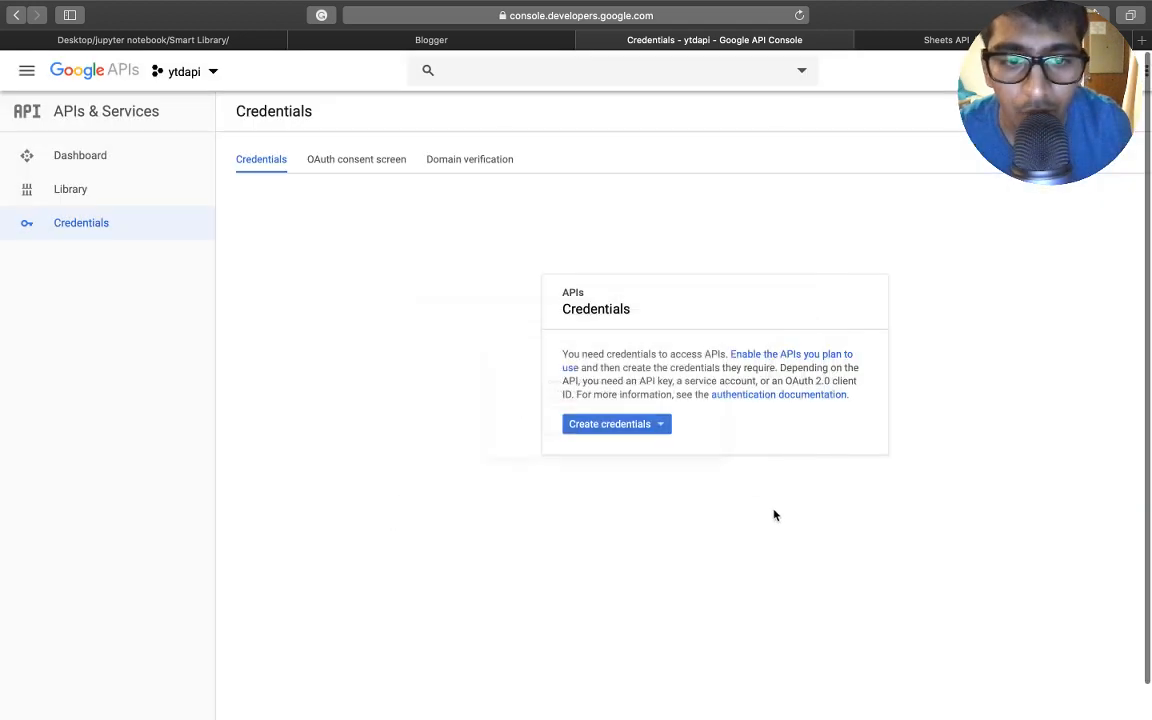
pyautogui.moveTo(660, 503)
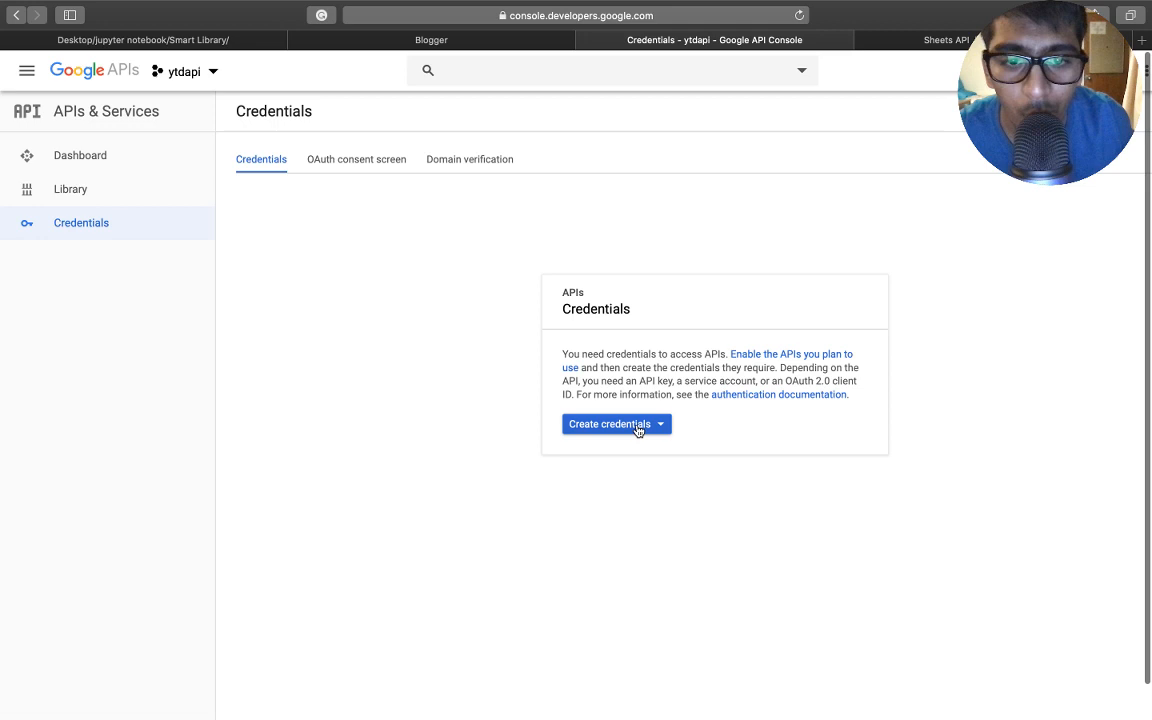
# Create an API key through the Create credentials menu.
pyautogui.click(615, 424)
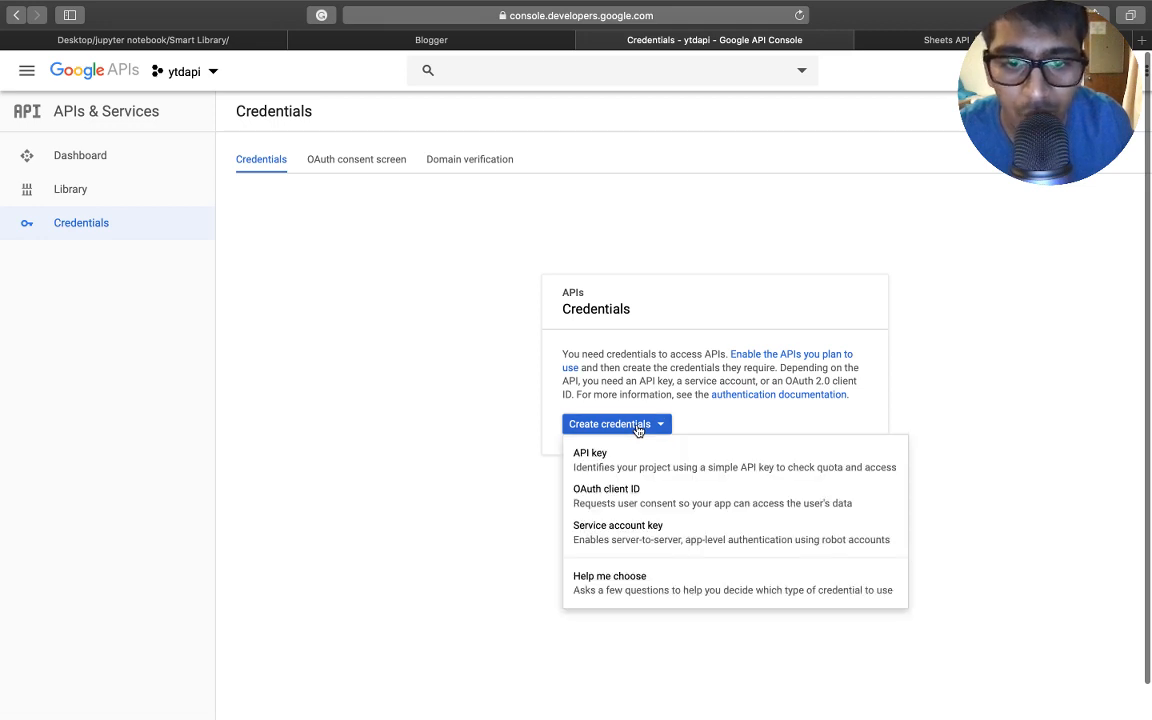
pyautogui.moveTo(618, 460)
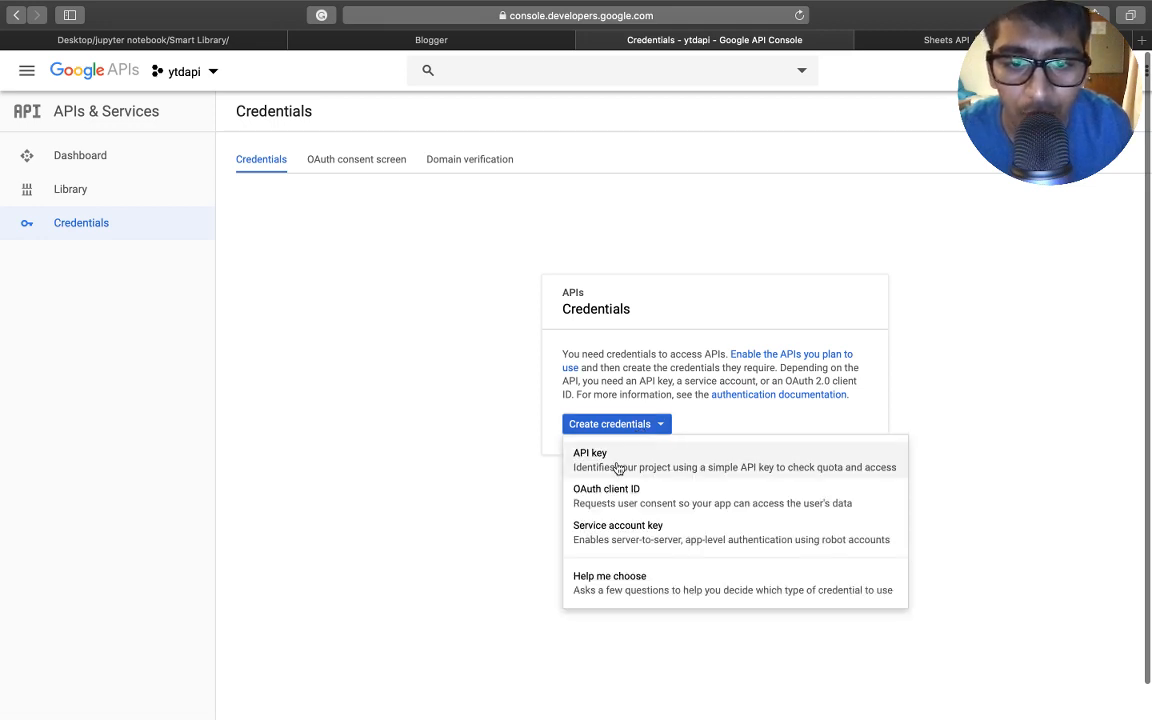
pyautogui.click(589, 453)
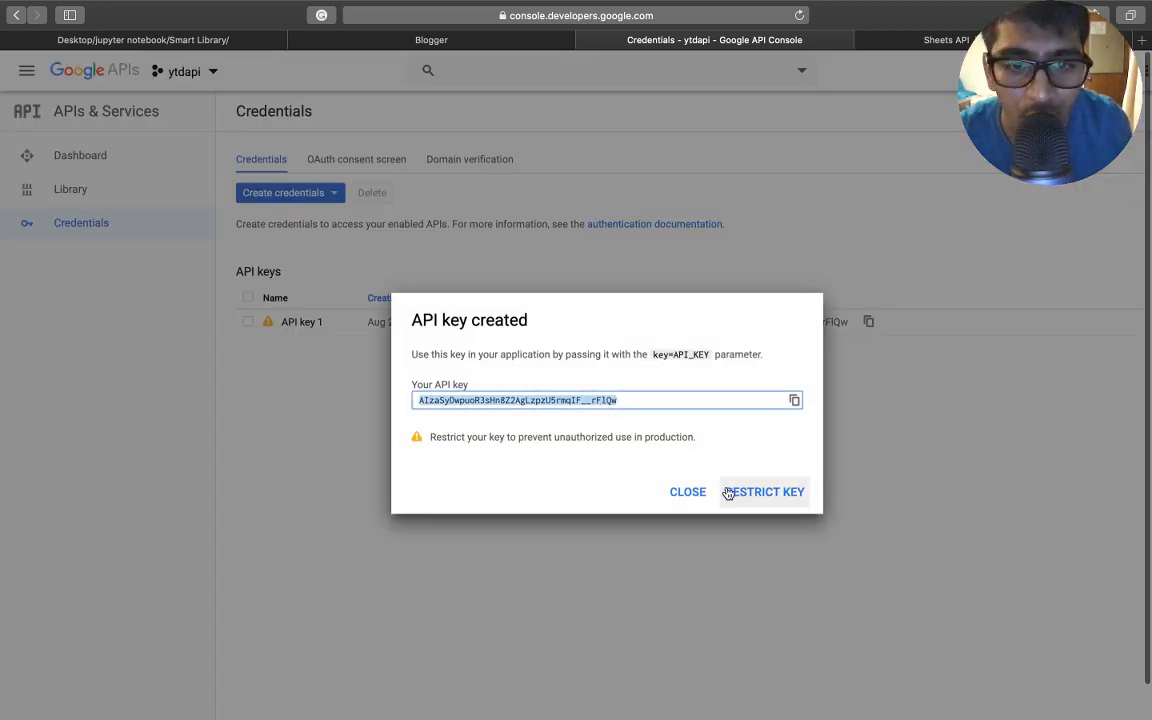
pyautogui.moveTo(765, 492)
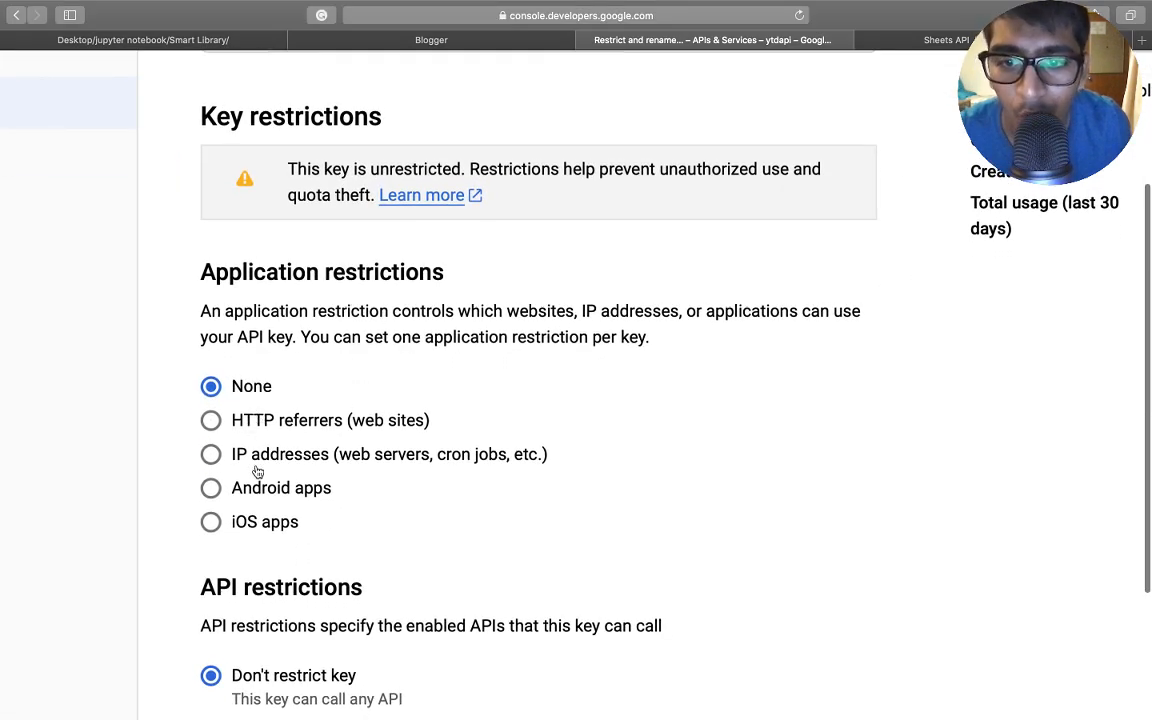
# Look over the key's restriction options, then return to Credentials leaving it unrestricted.
pyautogui.scroll(-3)
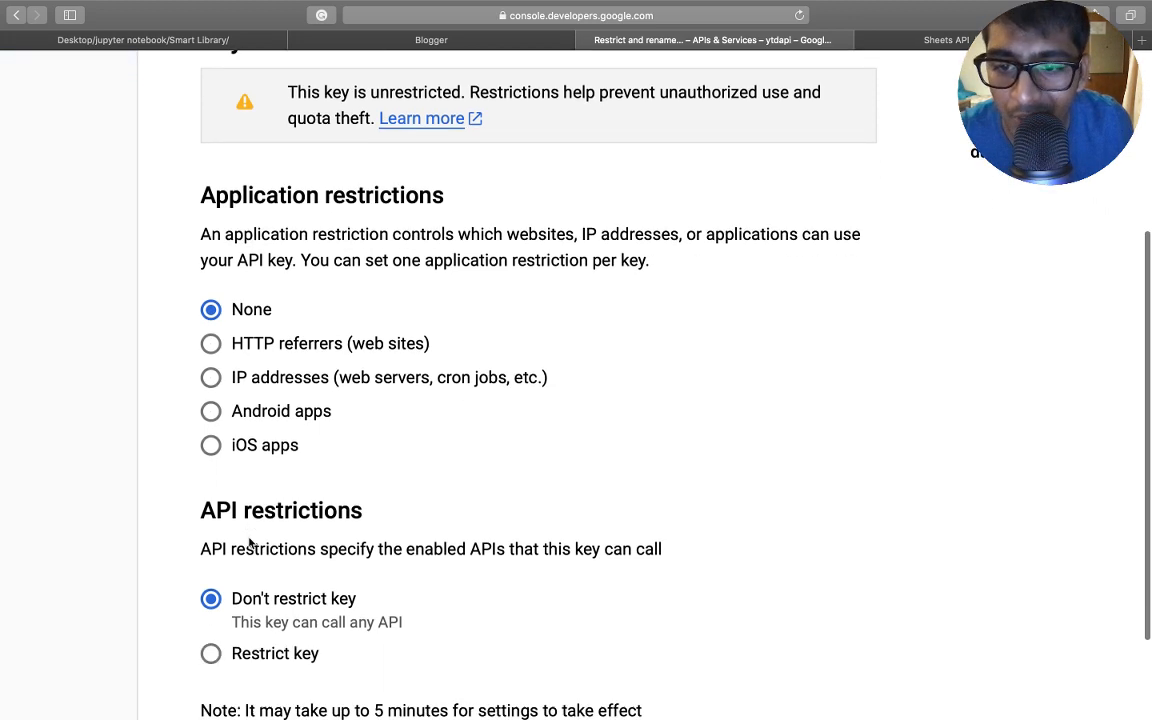
pyautogui.scroll(-3)
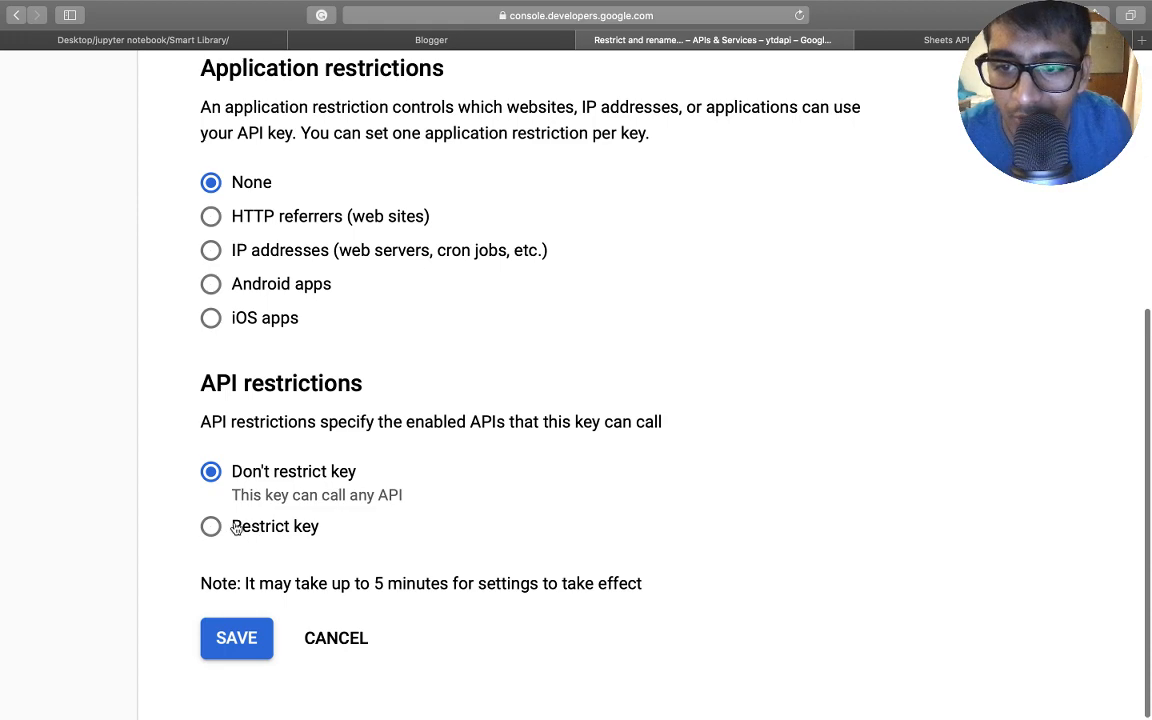
pyautogui.scroll(3)
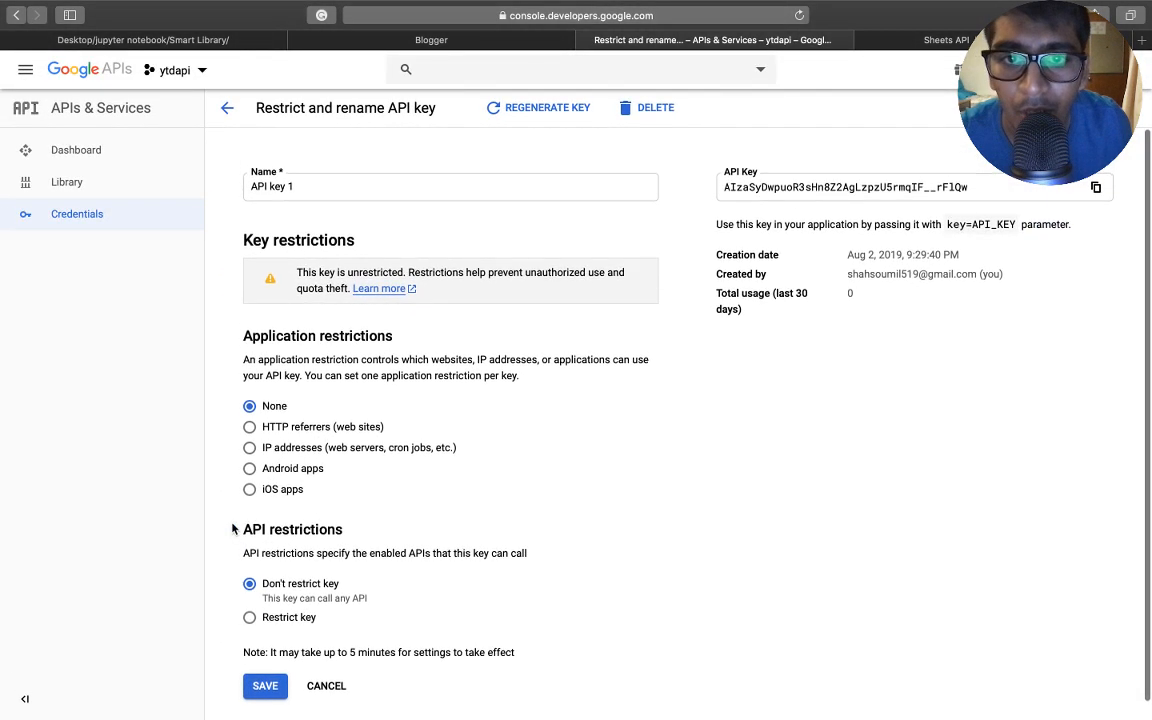
pyautogui.click(249, 468)
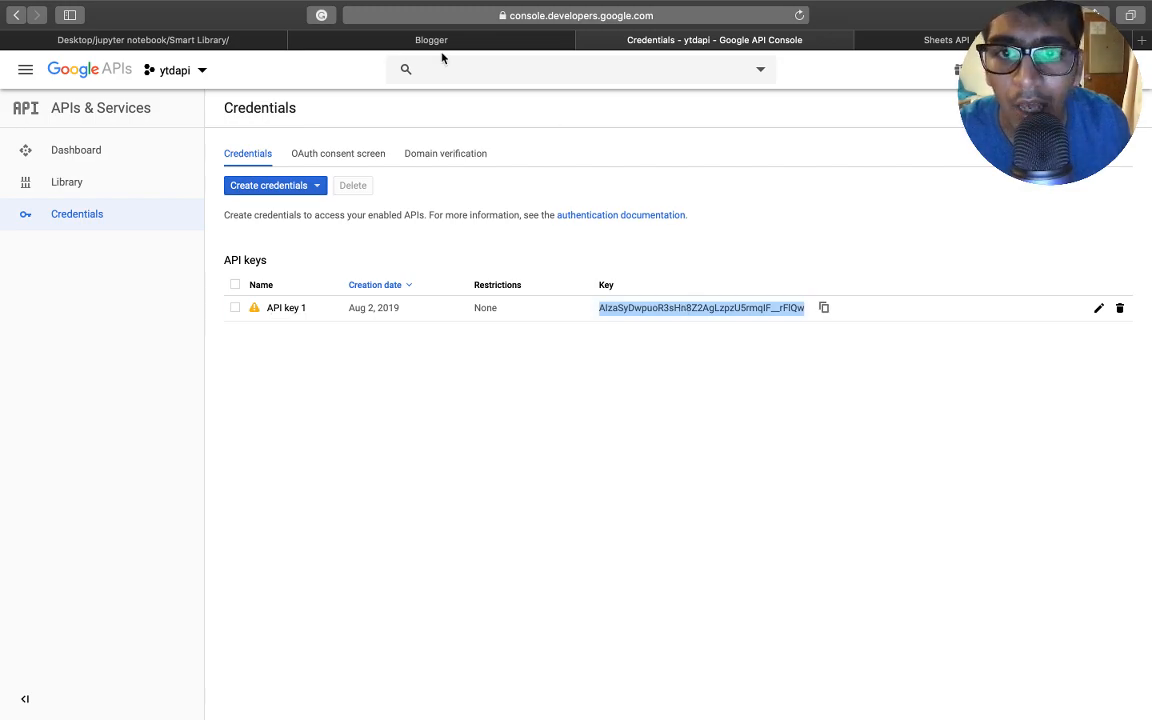
# Switch to the Blogger notebook tab and scroll to the Google Sheet API heading.
pyautogui.click(431, 39)
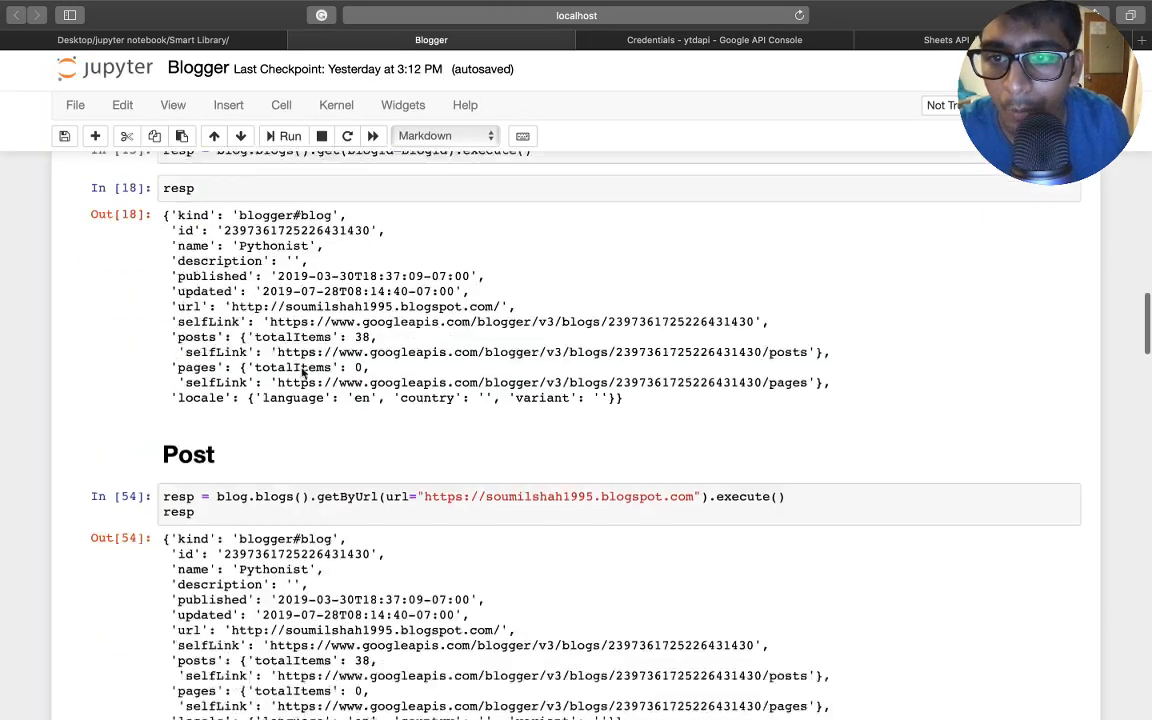
pyautogui.scroll(-3)
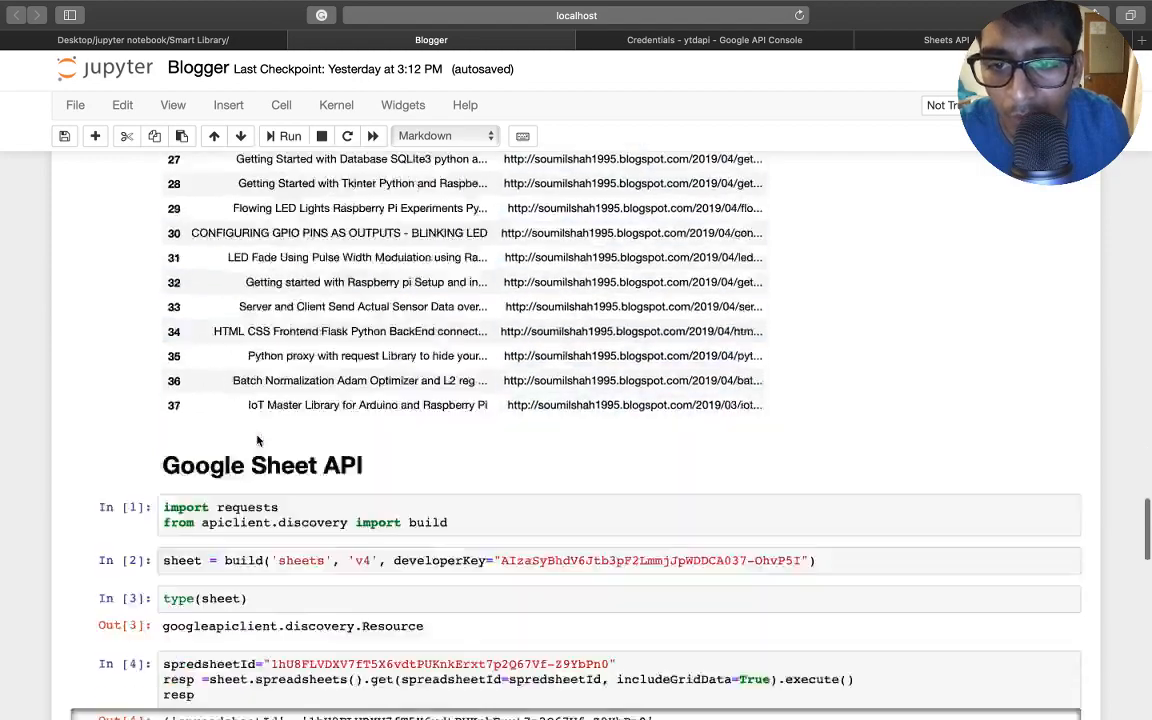
pyautogui.scroll(-3)
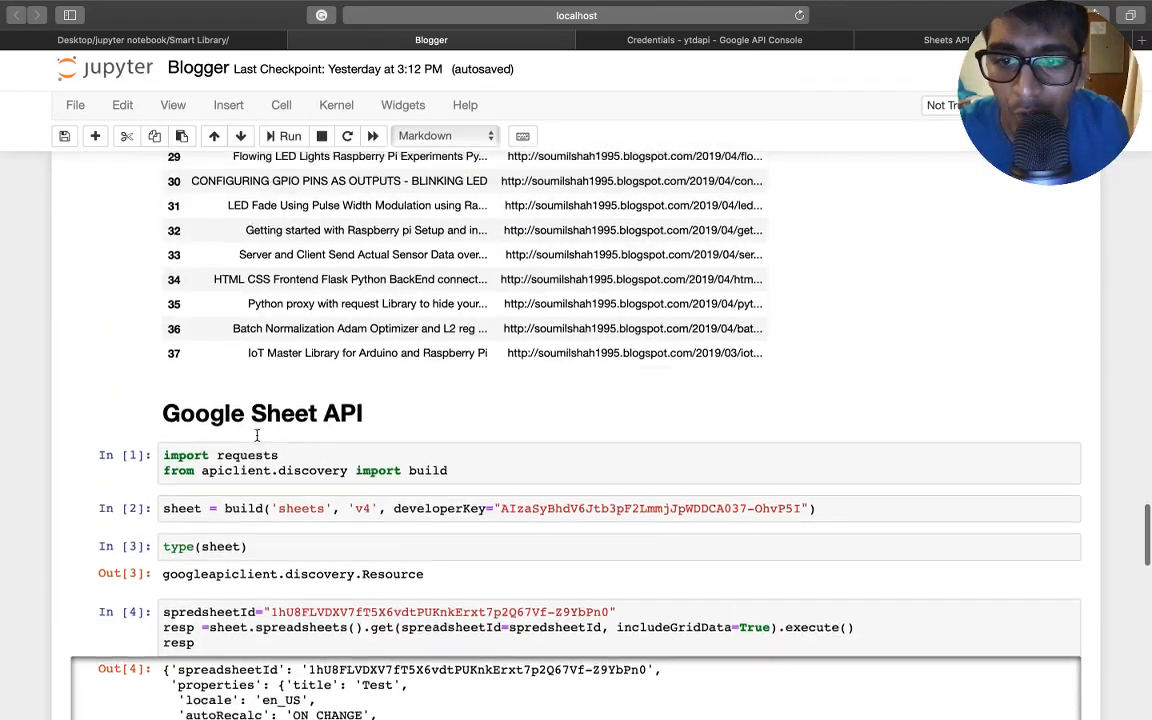
pyautogui.scroll(3)
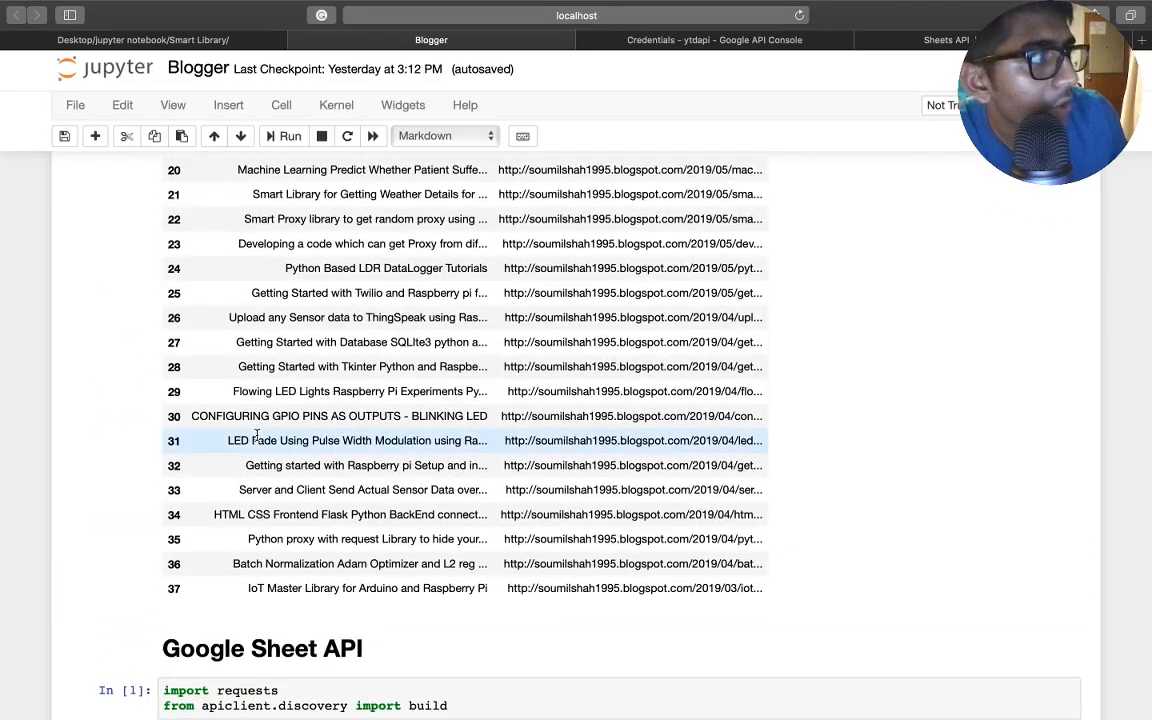